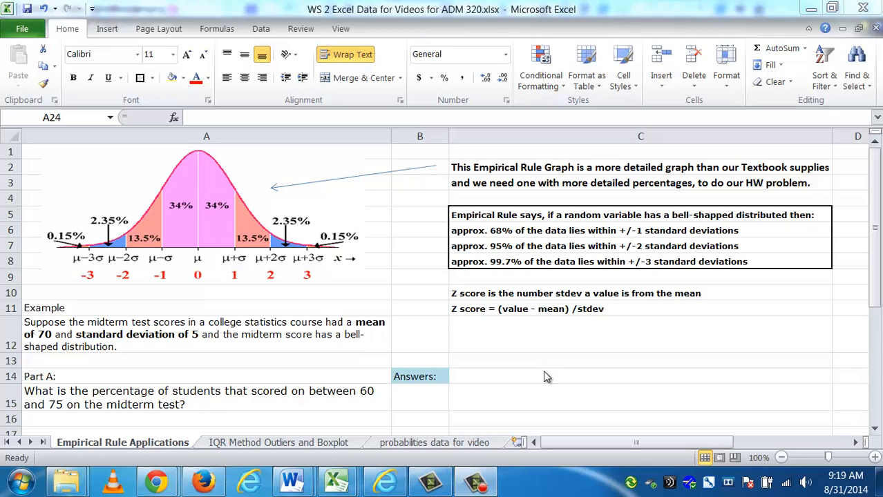
pyautogui.moveTo(289, 274)
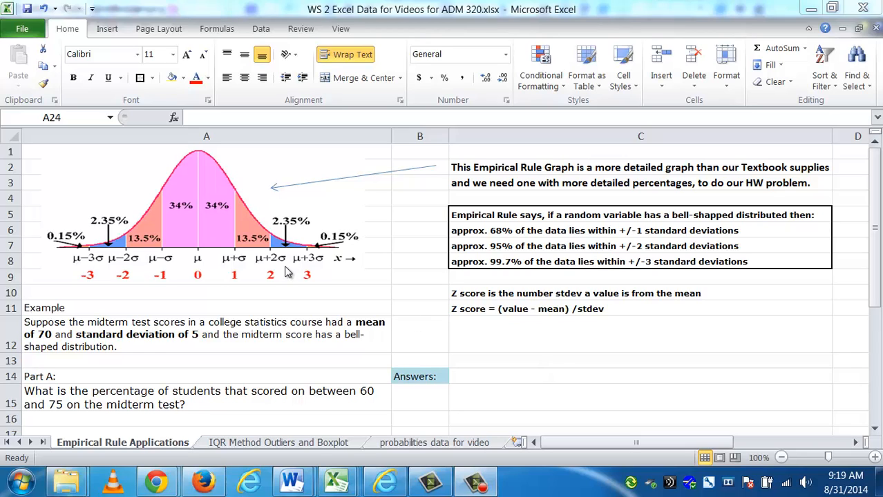
pyautogui.moveTo(132, 210)
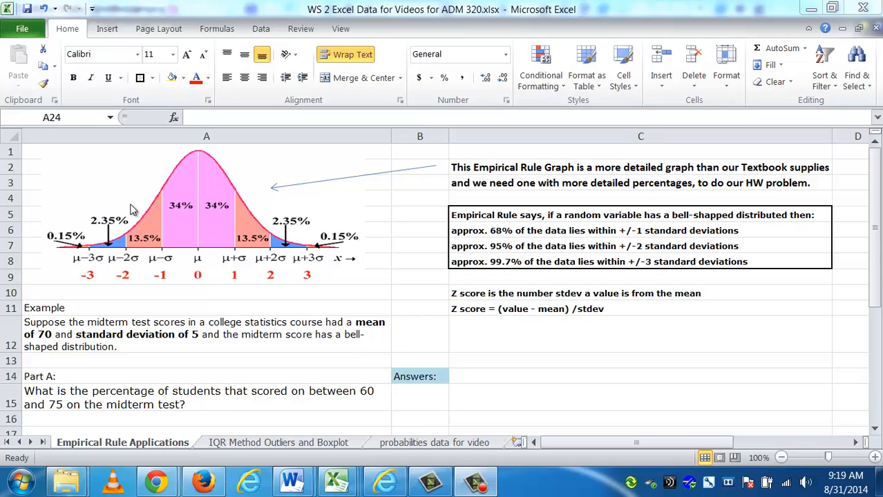
pyautogui.moveTo(218, 232)
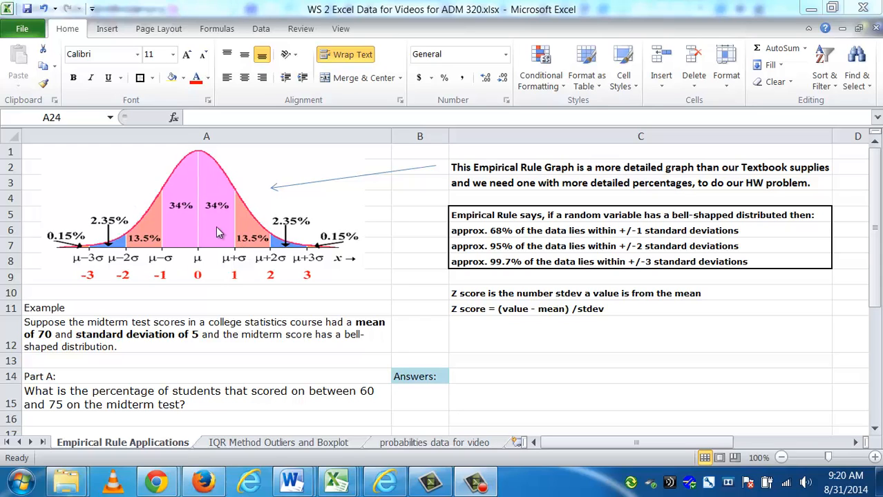
pyautogui.moveTo(499, 236)
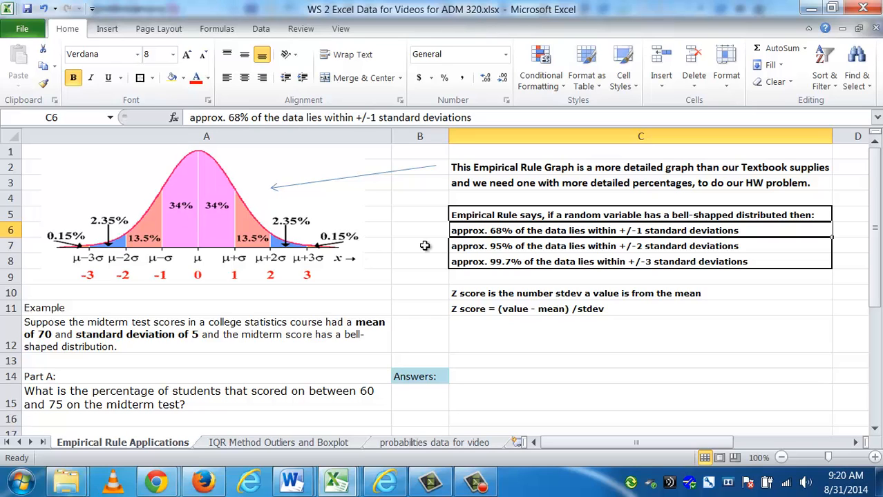
pyautogui.moveTo(357, 202)
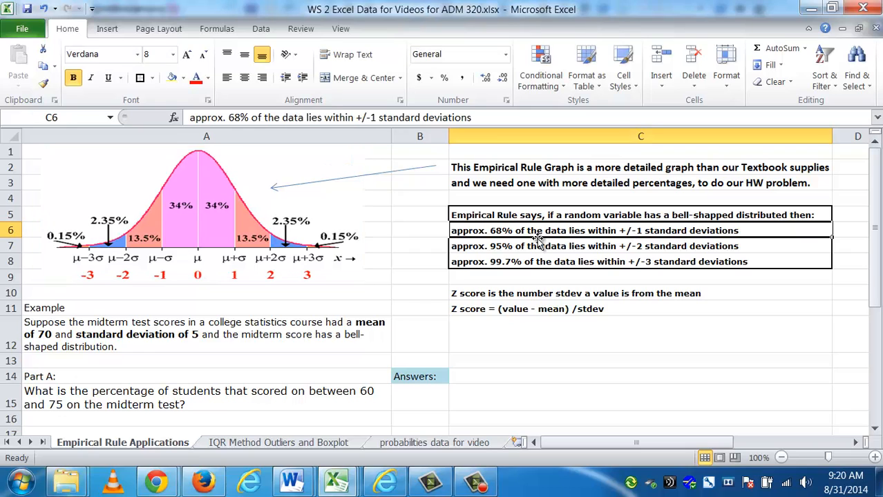
pyautogui.moveTo(357, 210)
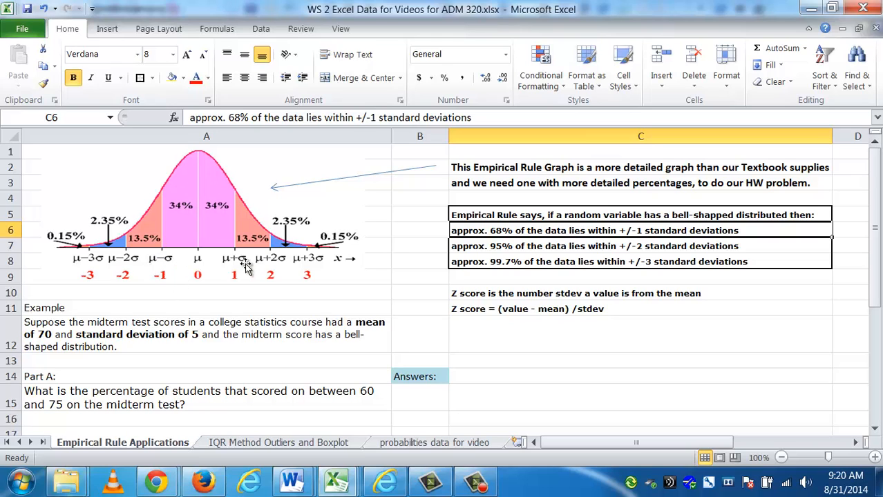
pyautogui.moveTo(246, 232)
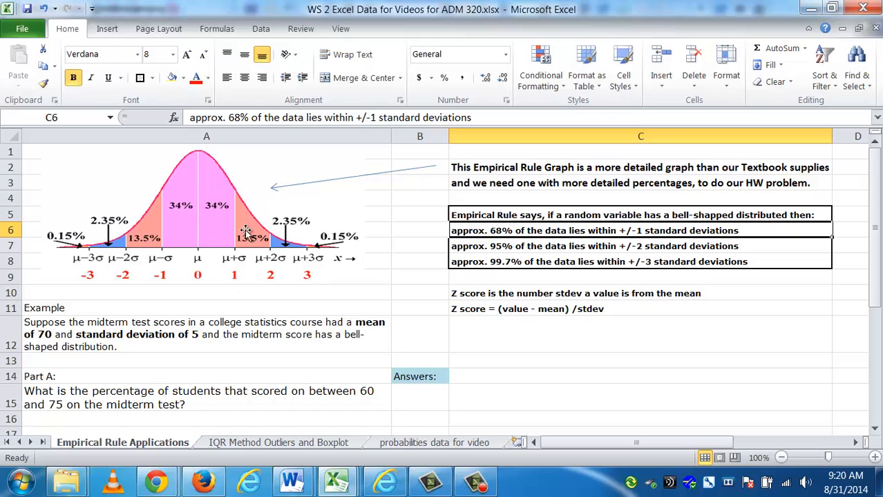
pyautogui.moveTo(228, 201)
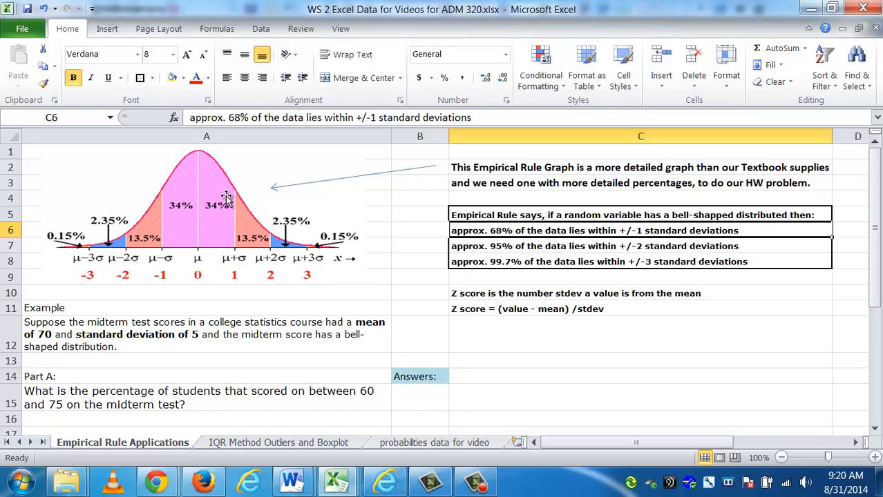
pyautogui.moveTo(558, 213)
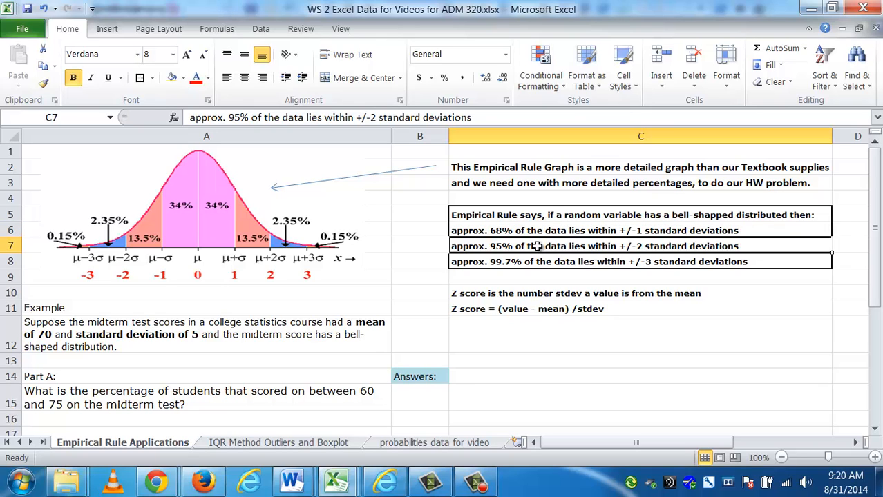
pyautogui.moveTo(386, 285)
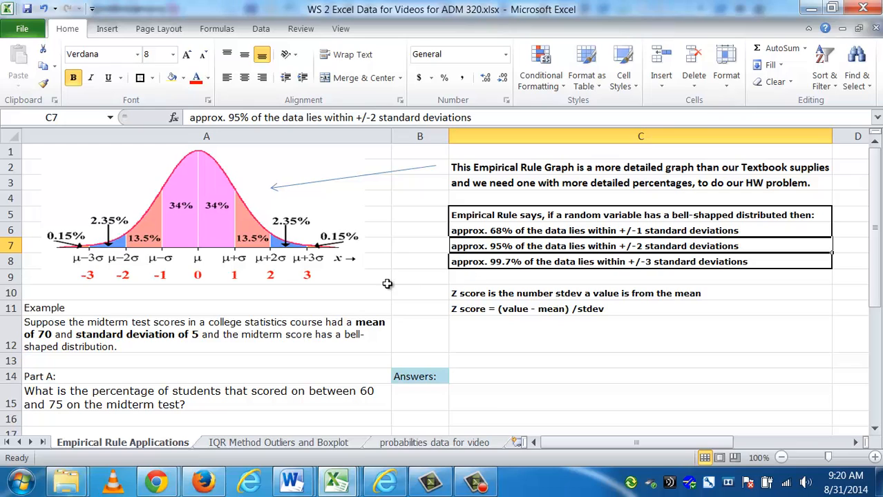
pyautogui.moveTo(185, 286)
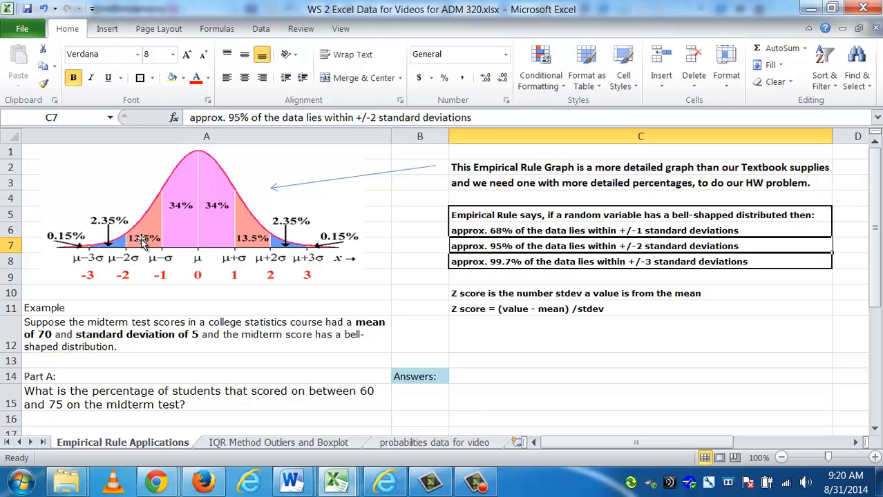
pyautogui.moveTo(159, 229)
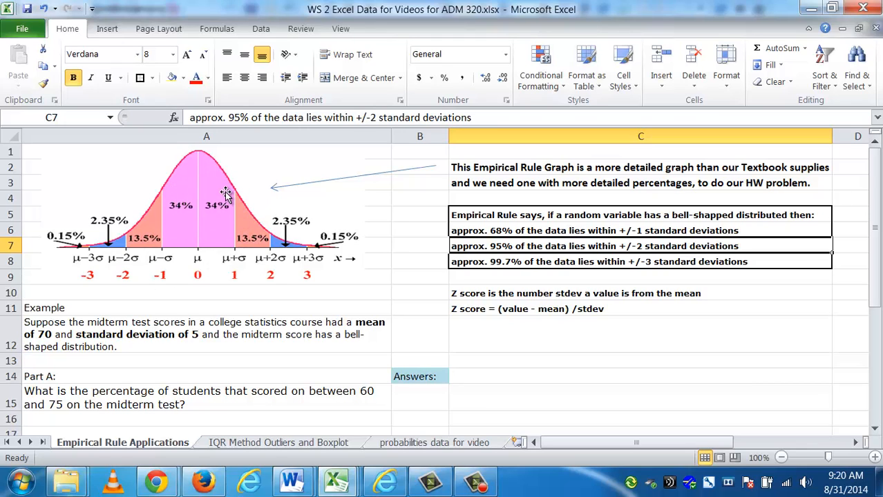
pyautogui.moveTo(528, 260)
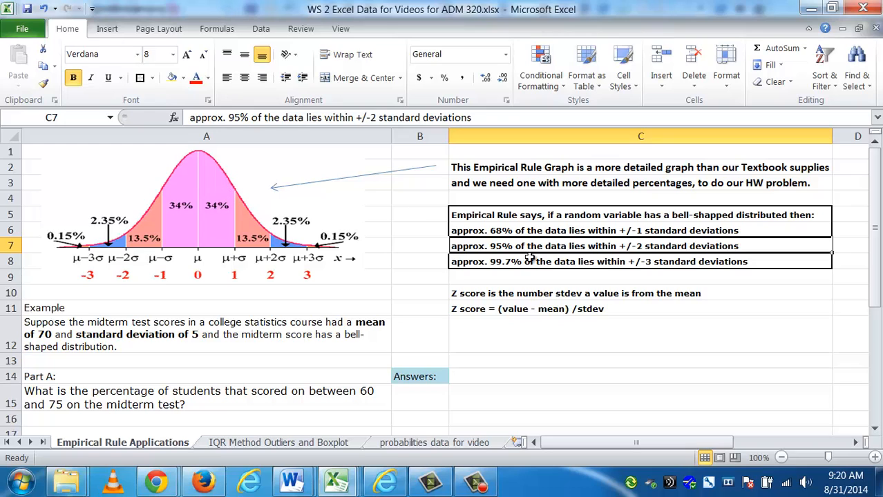
pyautogui.moveTo(527, 263)
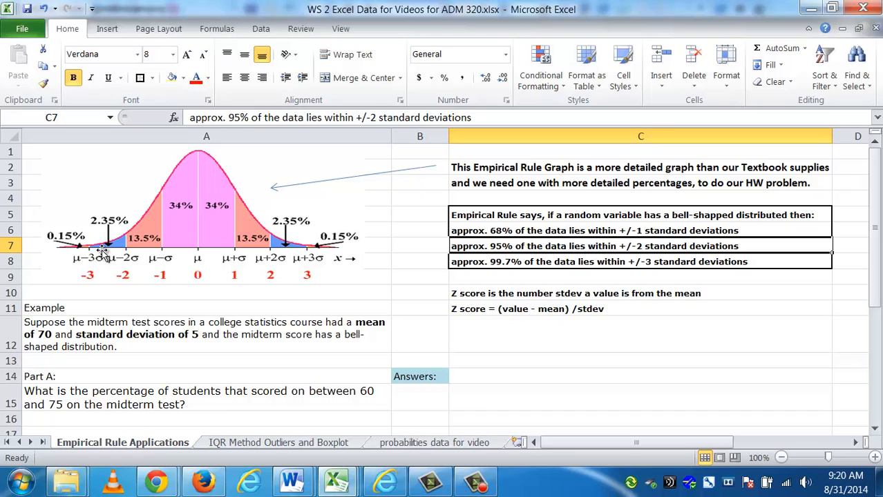
pyautogui.moveTo(106, 209)
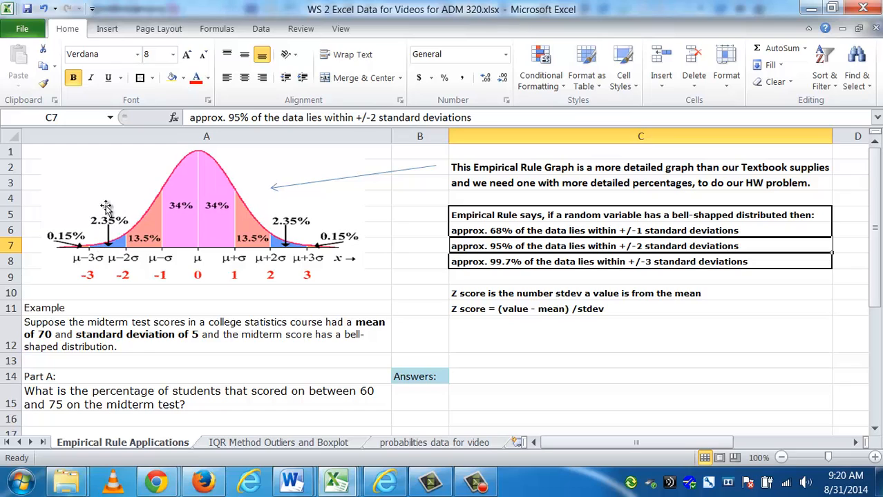
pyautogui.moveTo(284, 223)
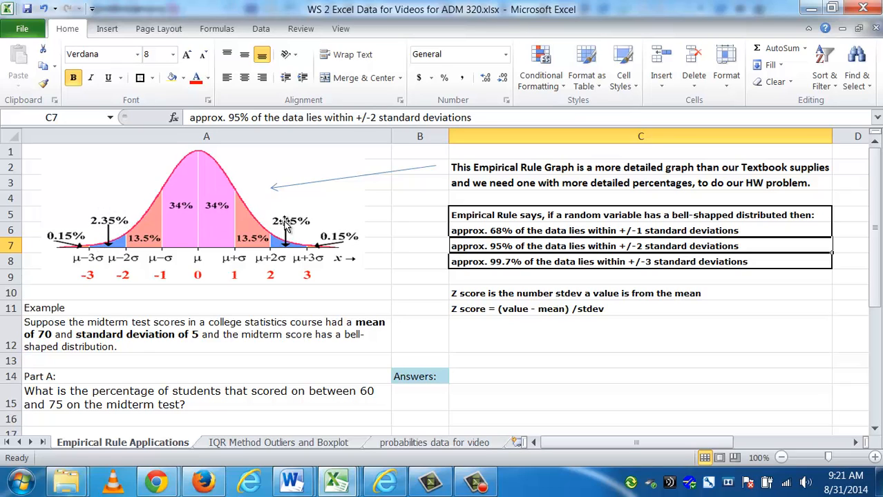
pyautogui.moveTo(287, 227)
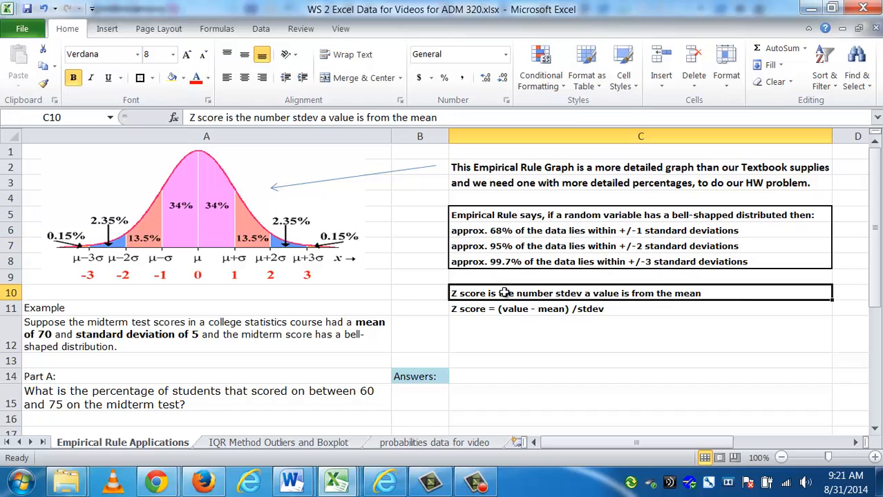
pyautogui.moveTo(615, 307)
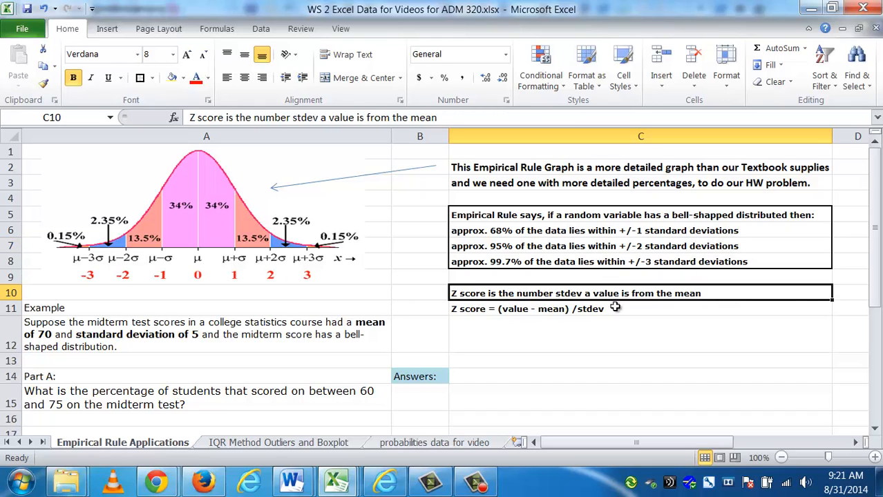
pyautogui.moveTo(634, 340)
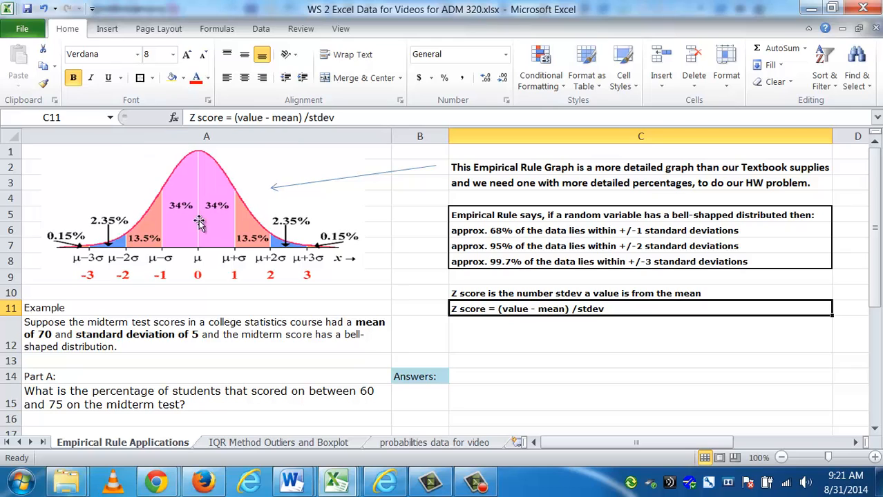
# Add the Part A labels 'Zscore for value of 60' and 'Zscore for value of 75' in column A
pyautogui.click(207, 334)
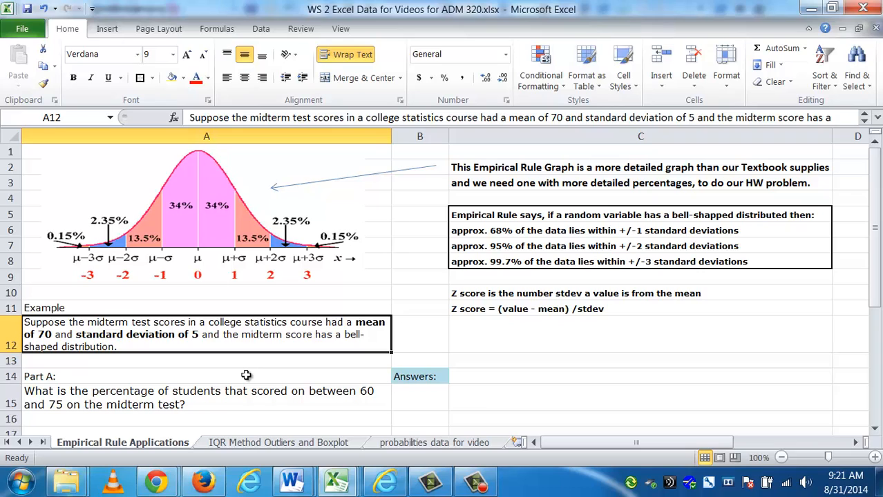
pyautogui.moveTo(102, 232)
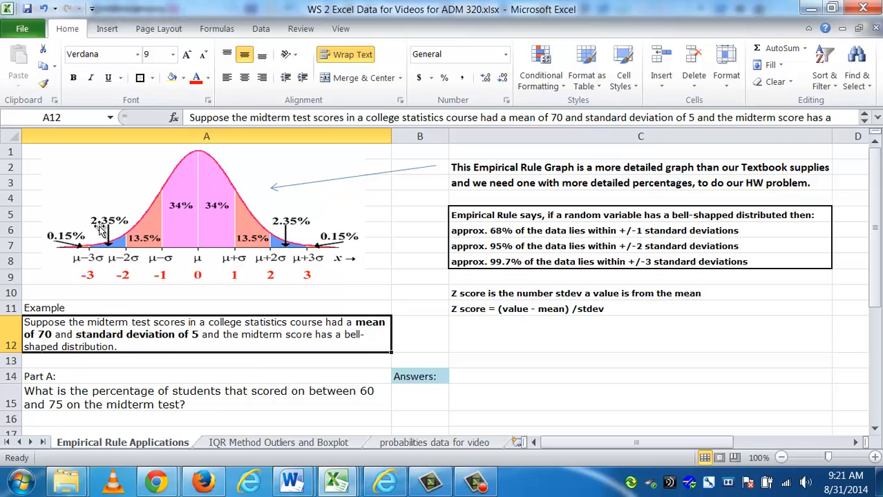
pyautogui.moveTo(131, 227)
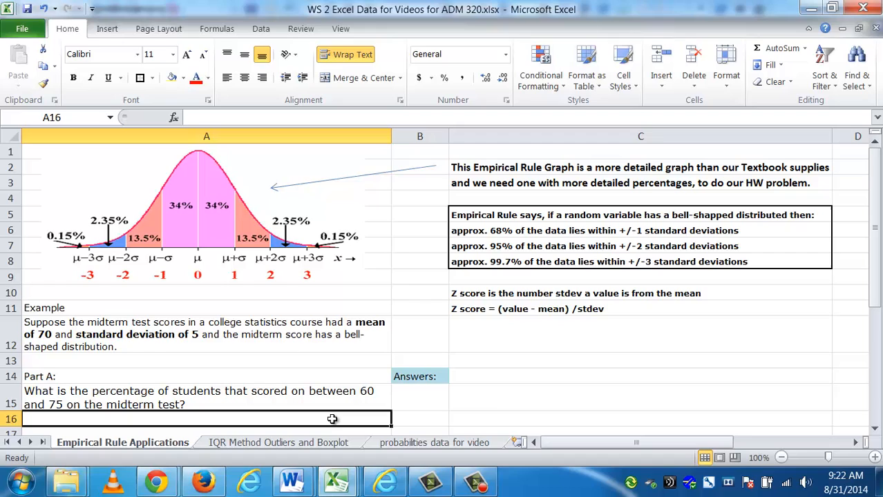
pyautogui.moveTo(175, 278)
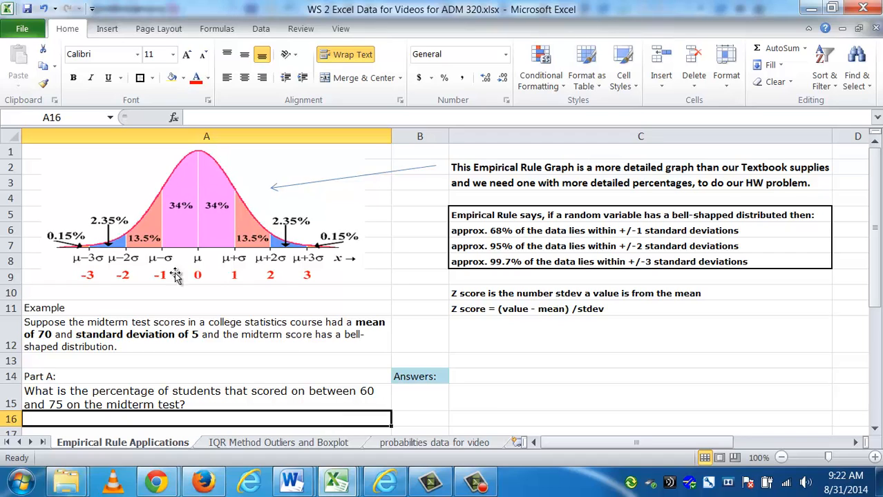
pyautogui.moveTo(206, 290)
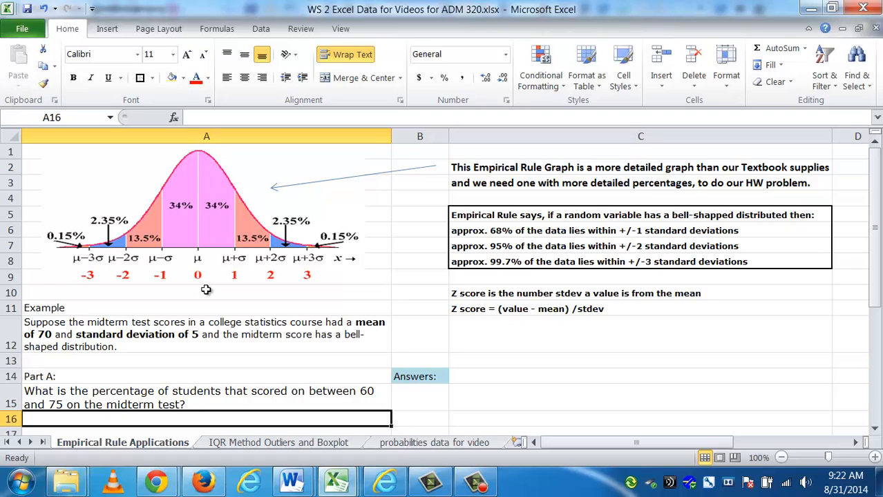
pyautogui.write('Zscore for value of 60')
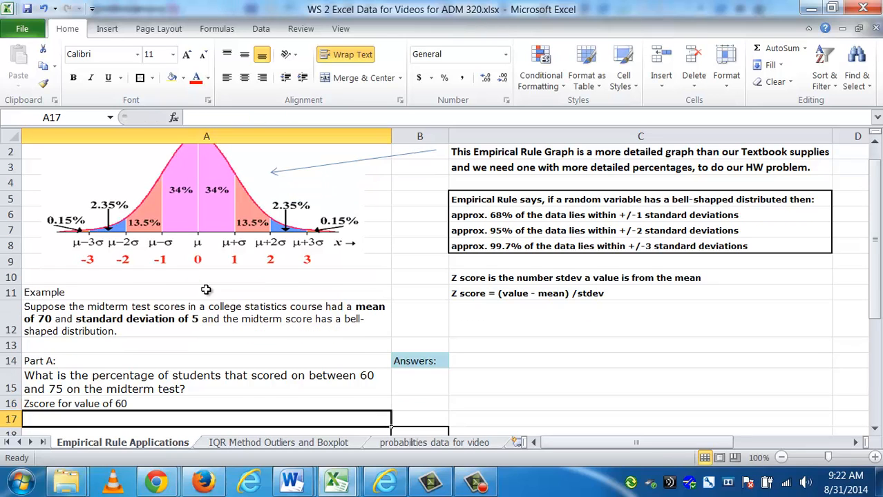
pyautogui.write('Zscore for value of 60')
pyautogui.write('Zscore for value of 75')
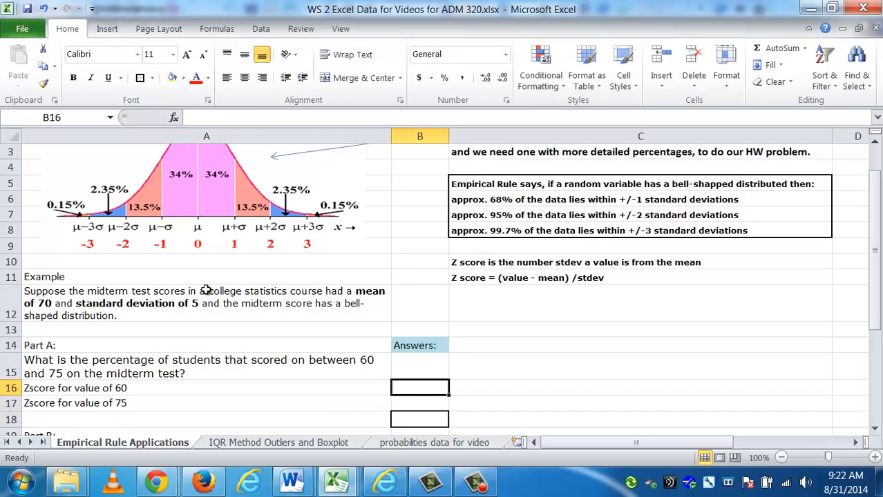
pyautogui.moveTo(374, 384)
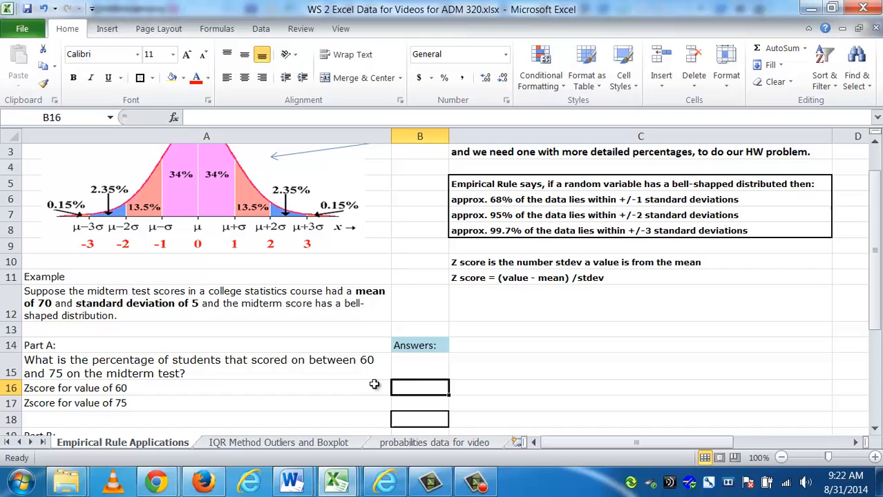
pyautogui.moveTo(409, 376)
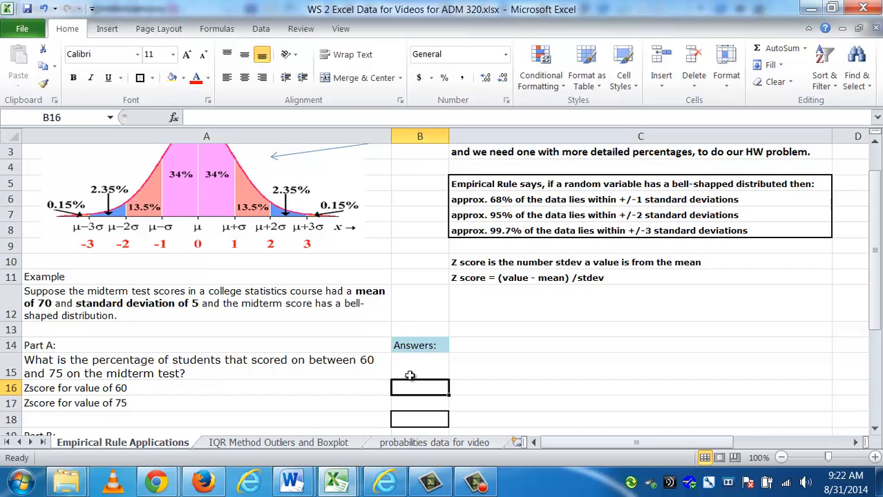
# Compute the z-score of 60 in B16 as =(60-70)/5, giving -2
pyautogui.write('=')
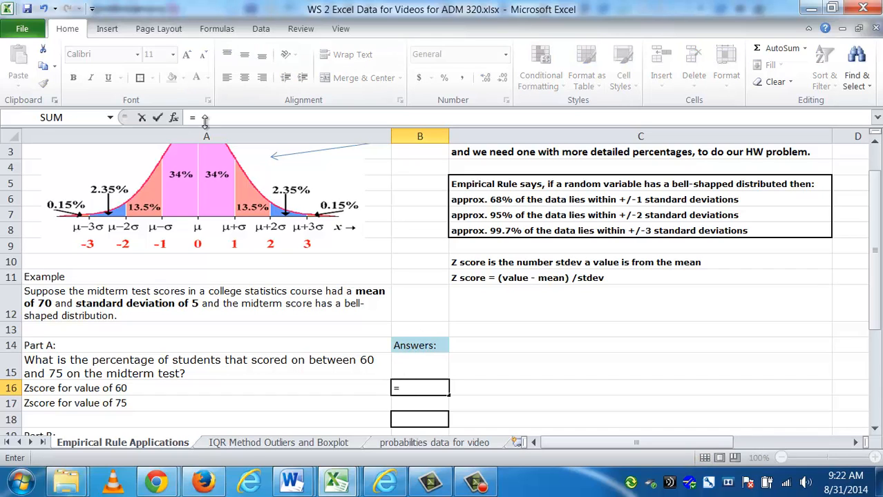
pyautogui.write('(')
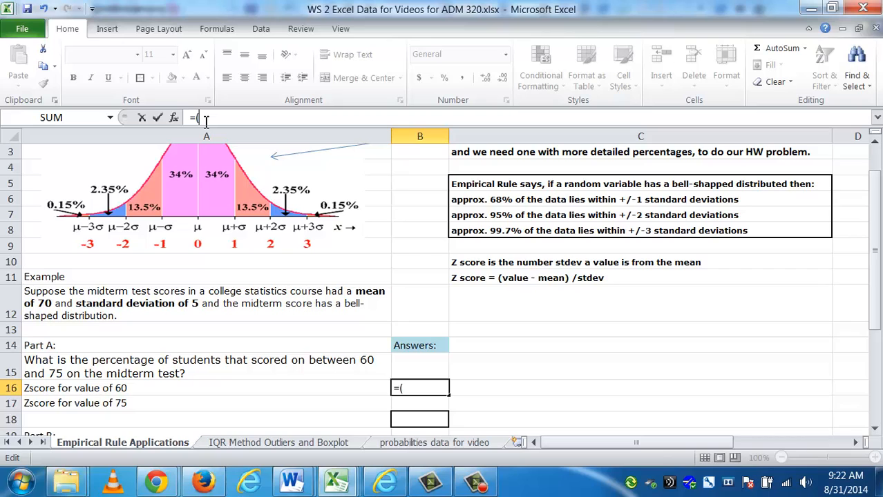
pyautogui.write('60-70')
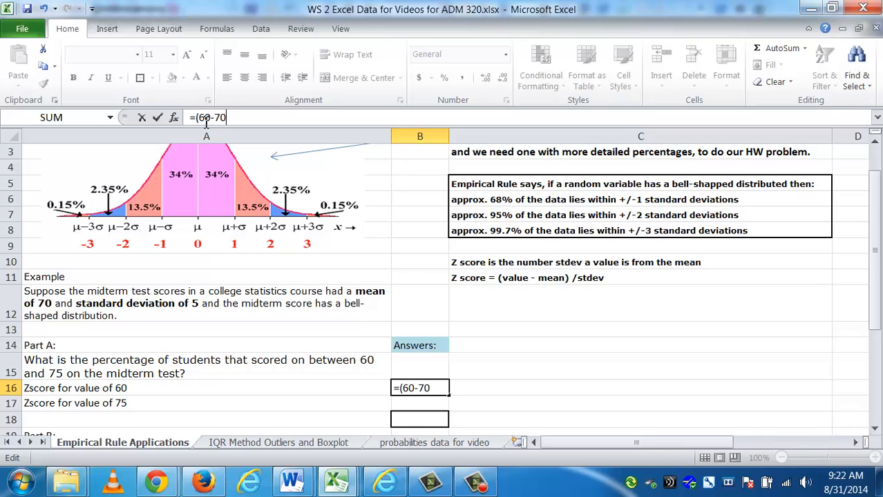
pyautogui.write(')/')
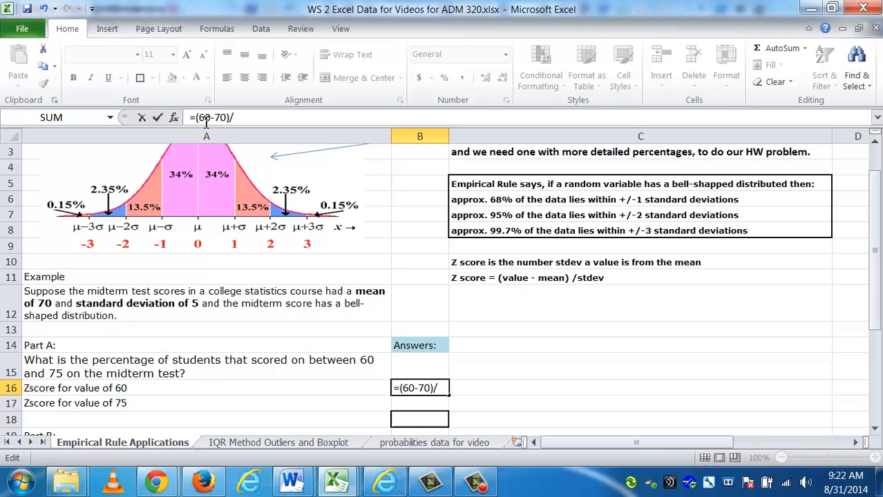
pyautogui.write('5')
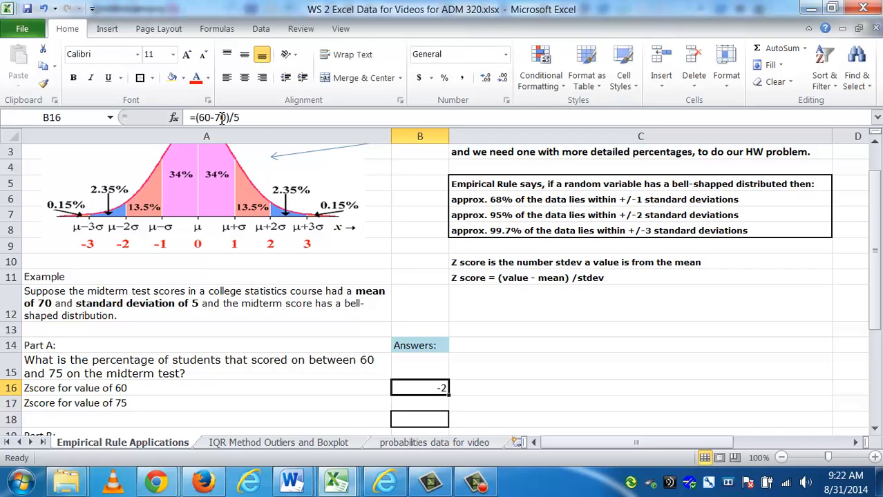
pyautogui.moveTo(219, 121)
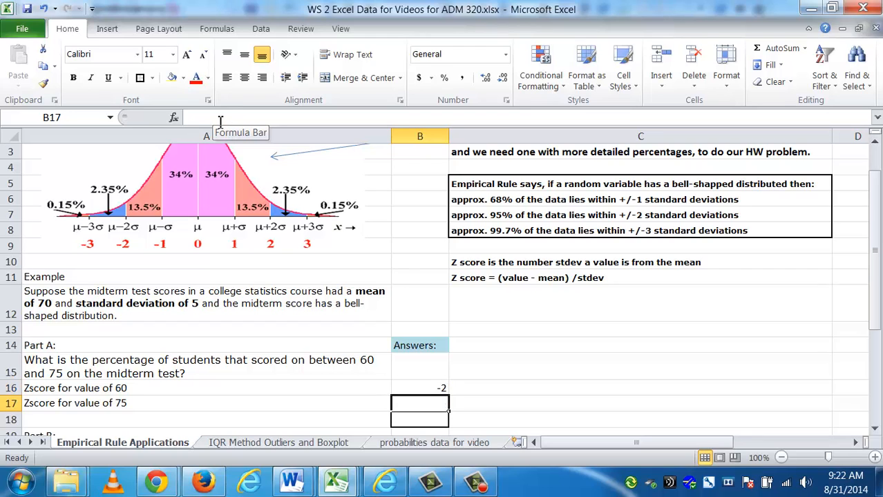
# Compute the z-score of 75 in B17 as =(75-70)/5, giving 1
pyautogui.write('=')
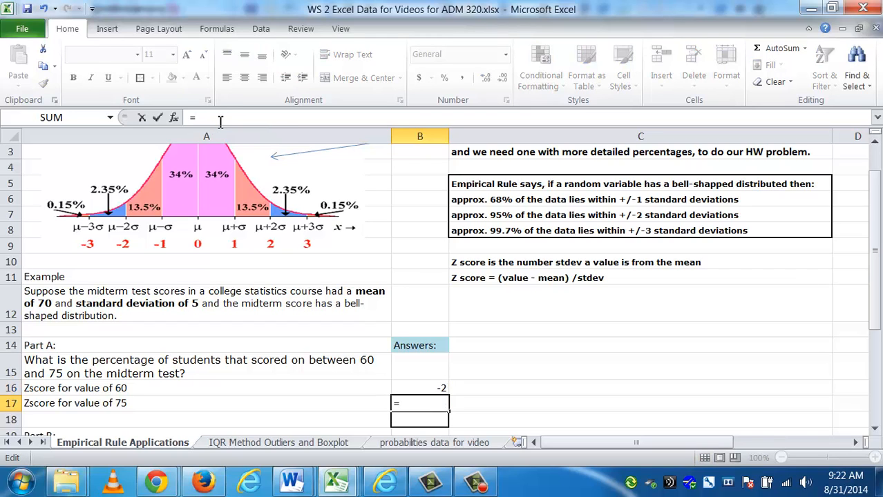
pyautogui.write('(75-')
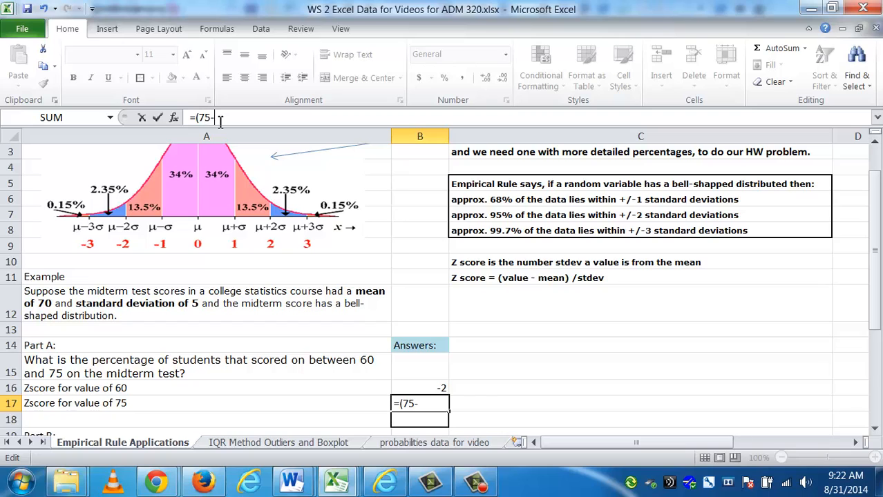
pyautogui.write('70)/')
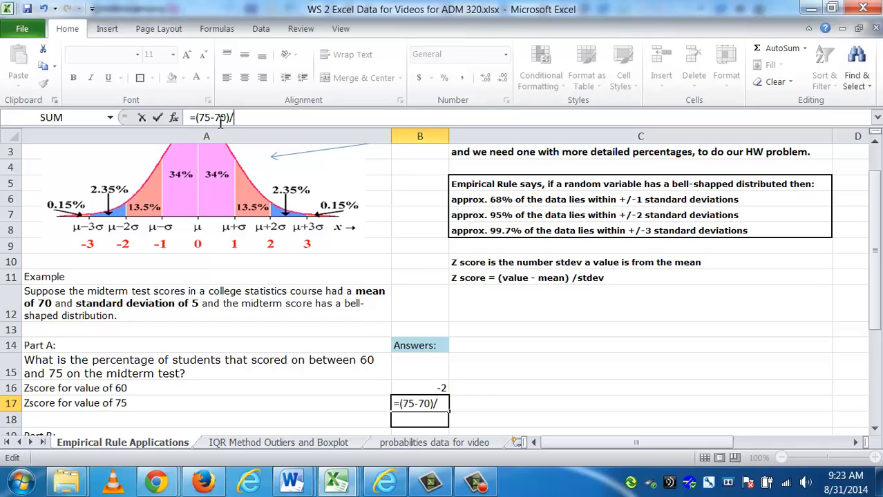
pyautogui.write('5')
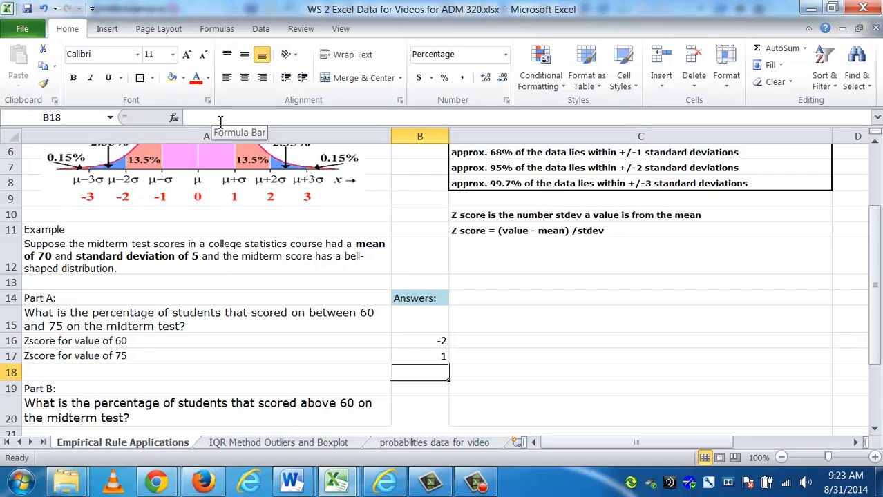
pyautogui.moveTo(199, 182)
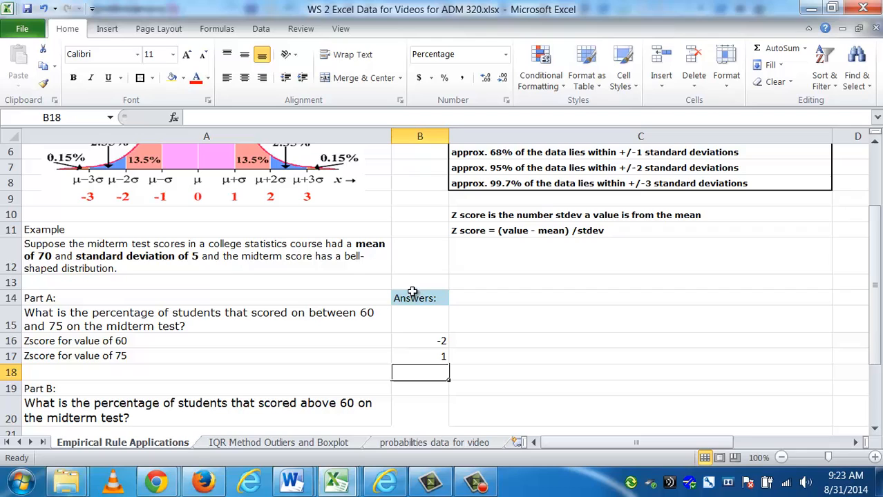
pyautogui.moveTo(317, 362)
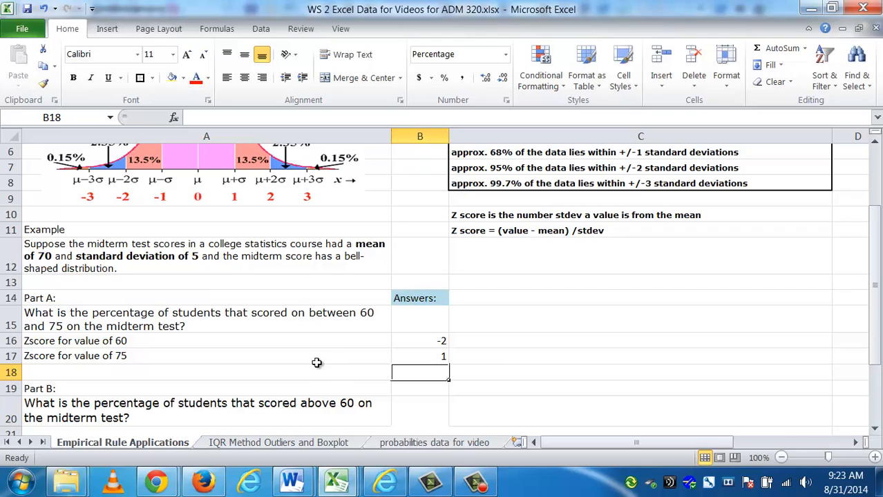
# Paste a copy of the bell curve beside the answers and add an up arrow under -2
pyautogui.click(282, 187)
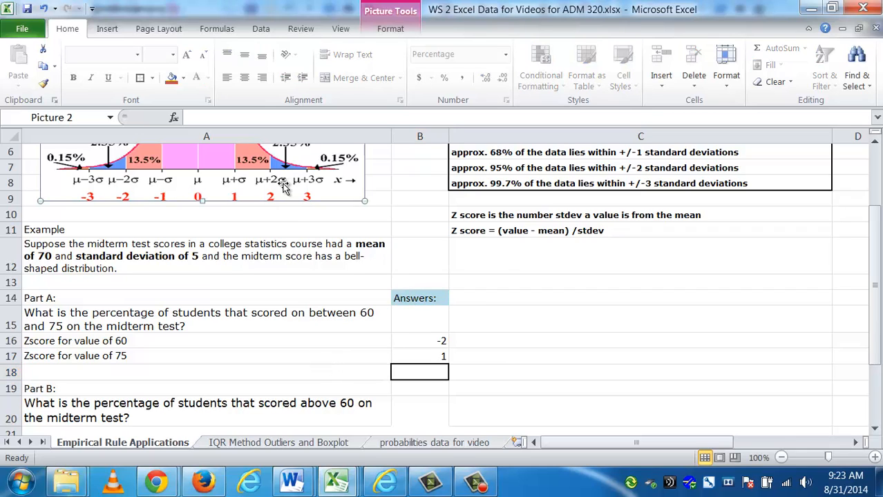
pyautogui.click(552, 299)
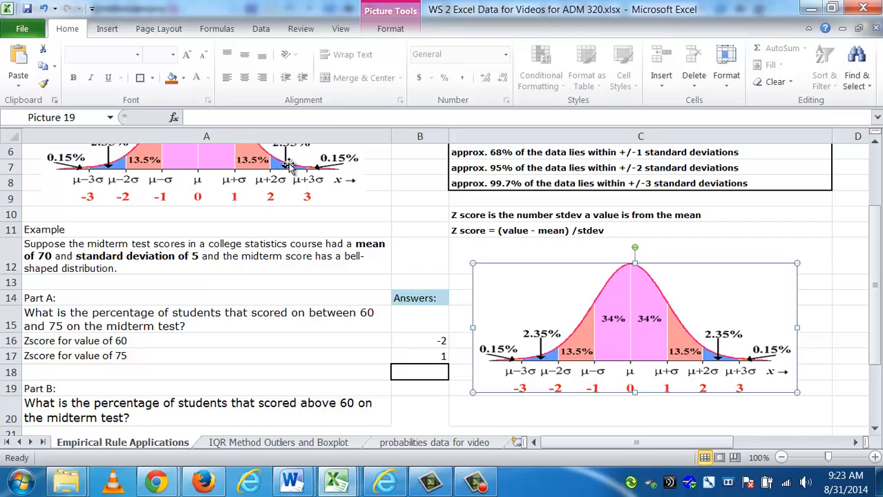
pyautogui.click(162, 62)
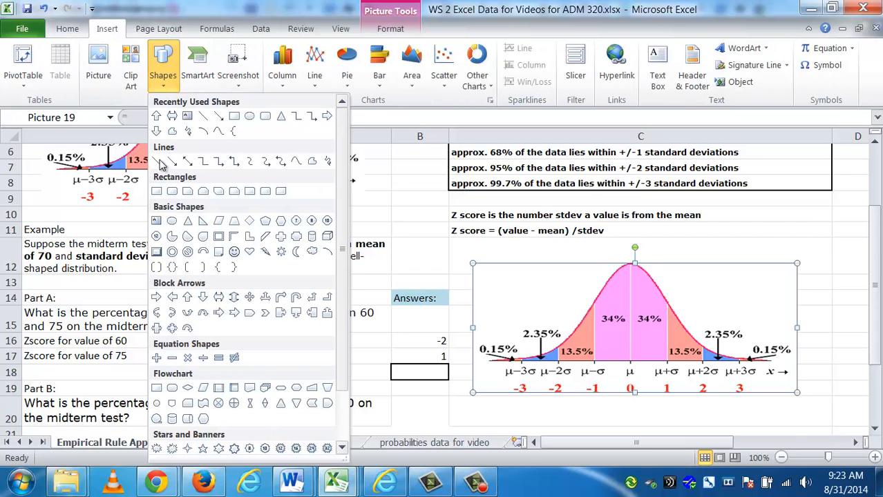
pyautogui.moveTo(188, 297)
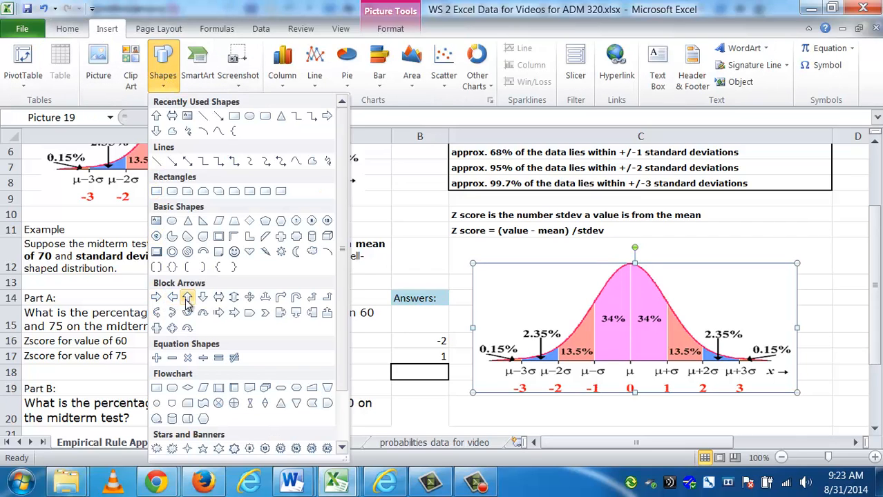
pyautogui.click(187, 297)
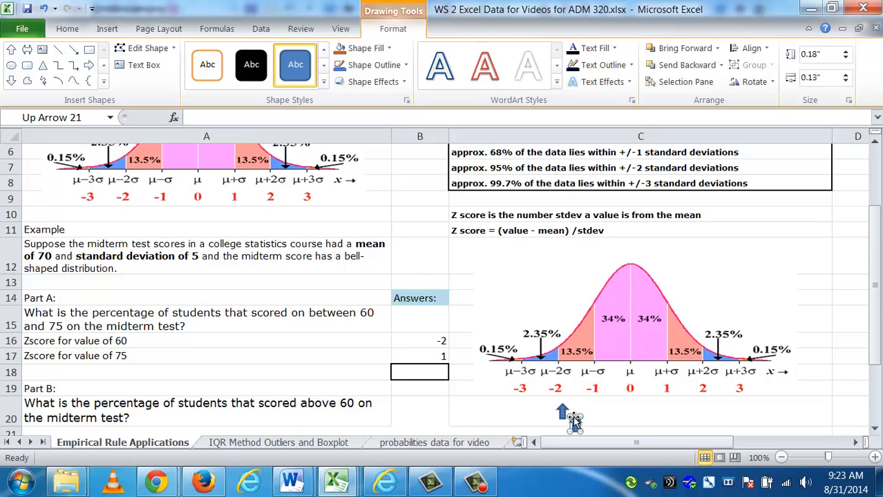
pyautogui.moveTo(666, 408)
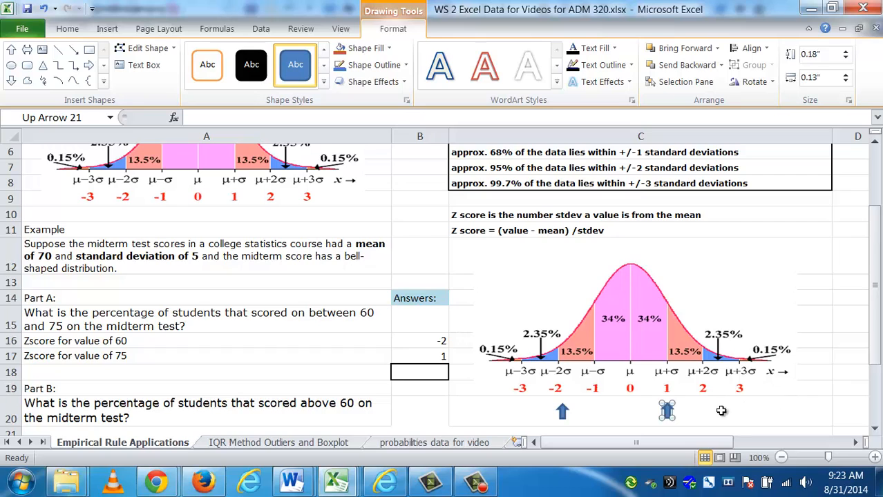
pyautogui.moveTo(572, 365)
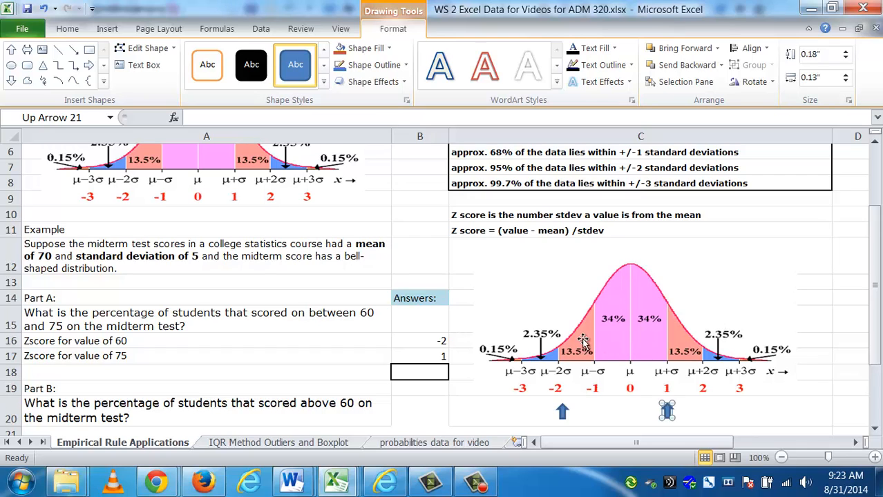
pyautogui.moveTo(264, 123)
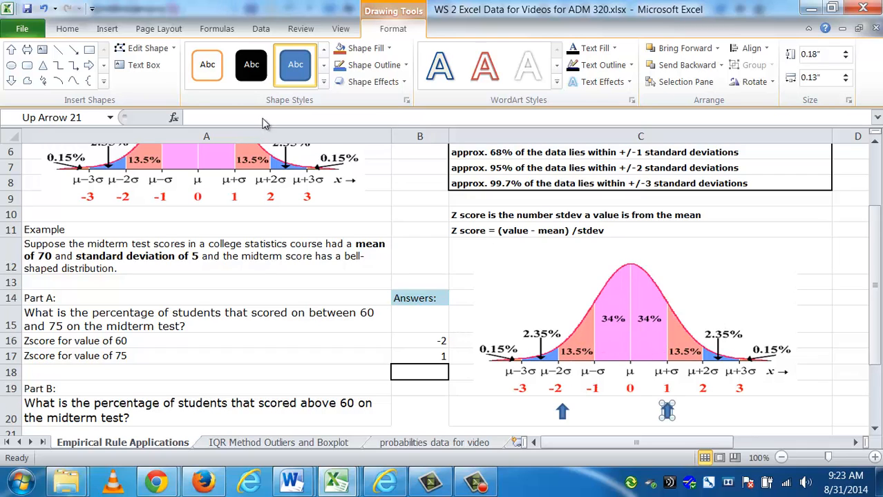
# Add the remaining block arrows marking 1 and the span between -2 and 1
pyautogui.click(106, 27)
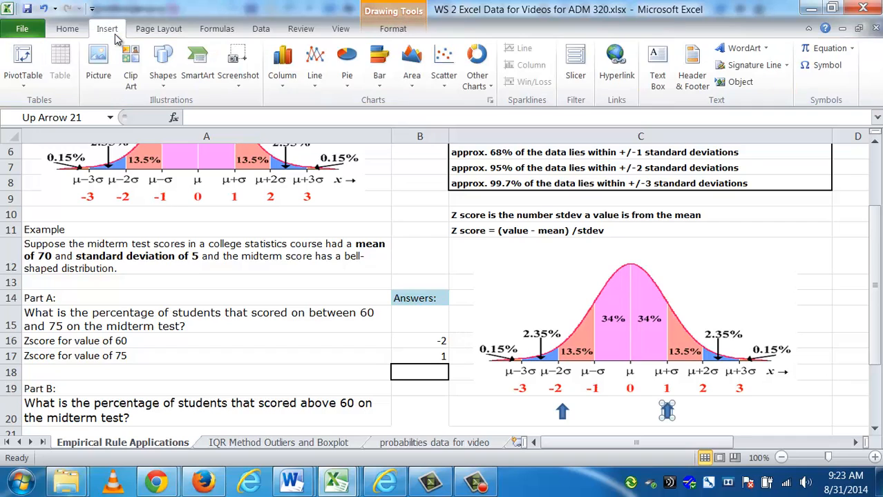
pyautogui.moveTo(161, 62)
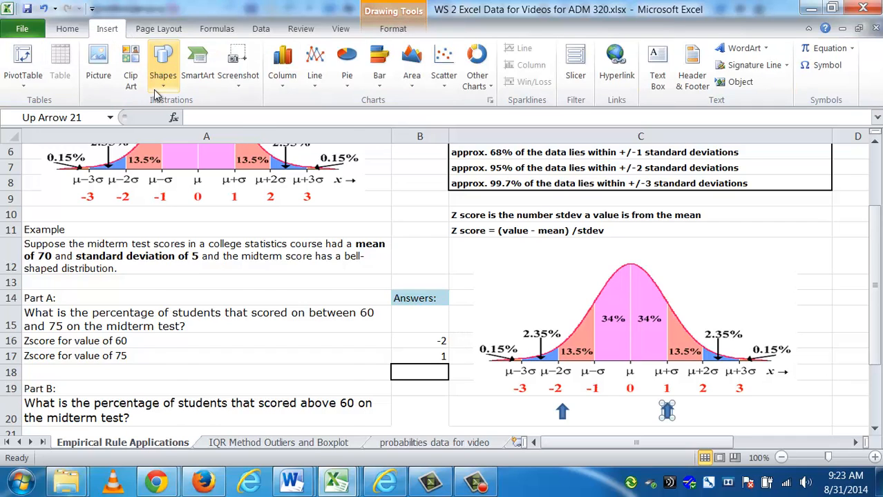
pyautogui.click(163, 66)
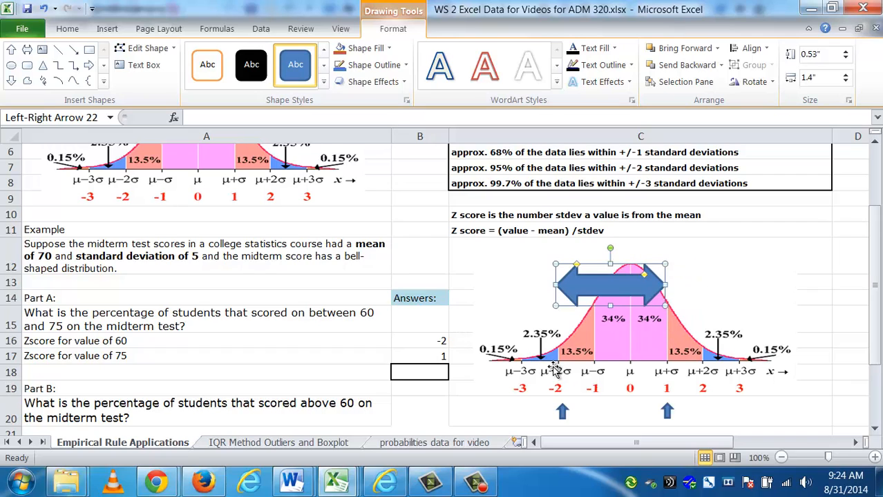
pyautogui.moveTo(641, 326)
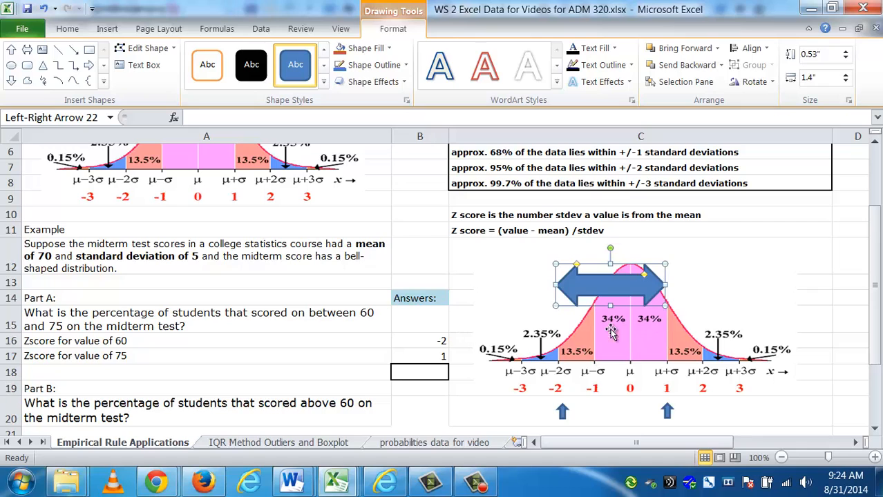
pyautogui.click(419, 373)
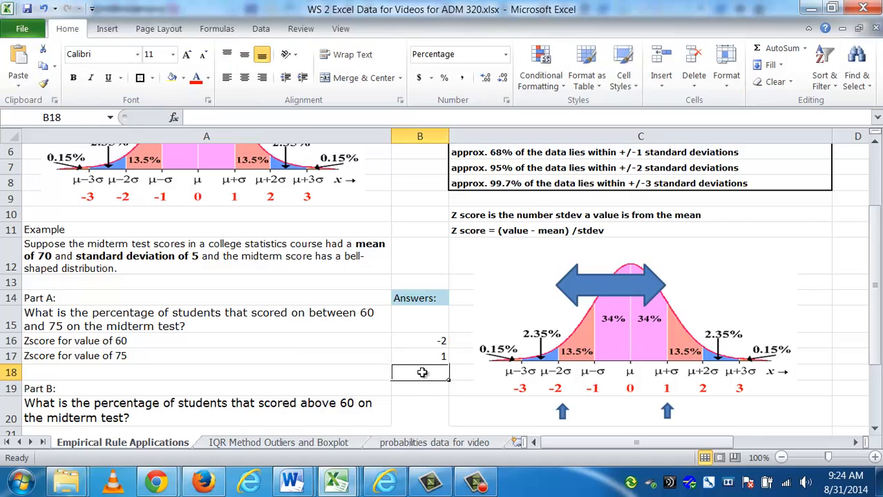
# Answer Part A in B18 with =13.5%+34%+34%, giving 81.5%
pyautogui.write('=')
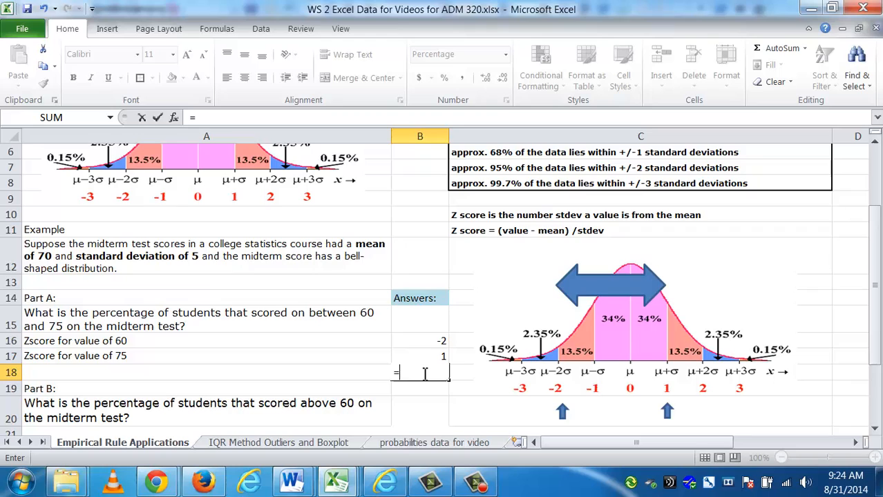
pyautogui.write('13.5')
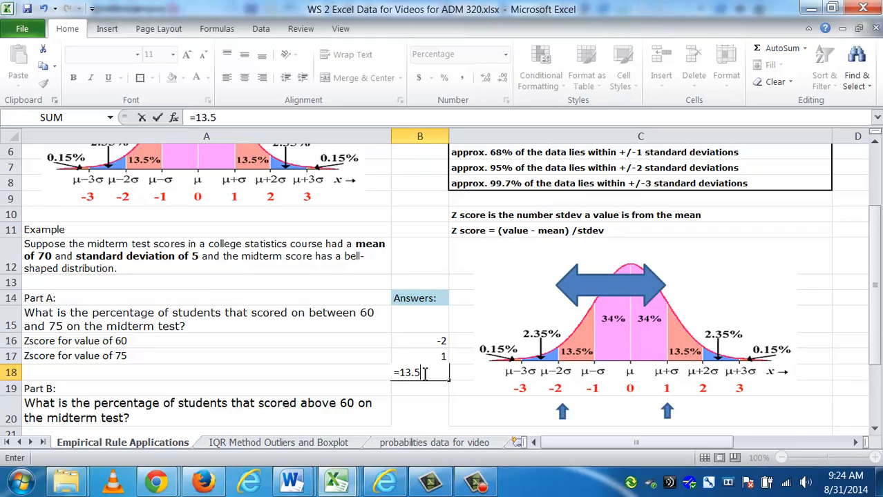
pyautogui.write('+')
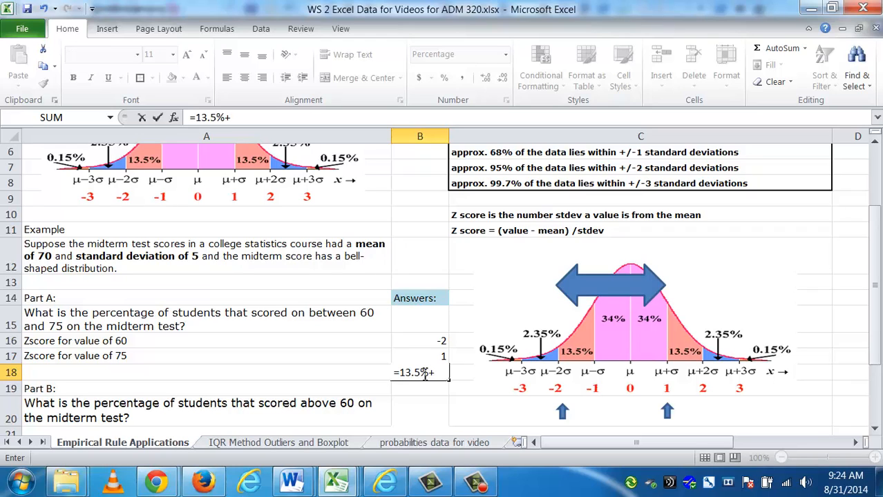
pyautogui.write('34%')
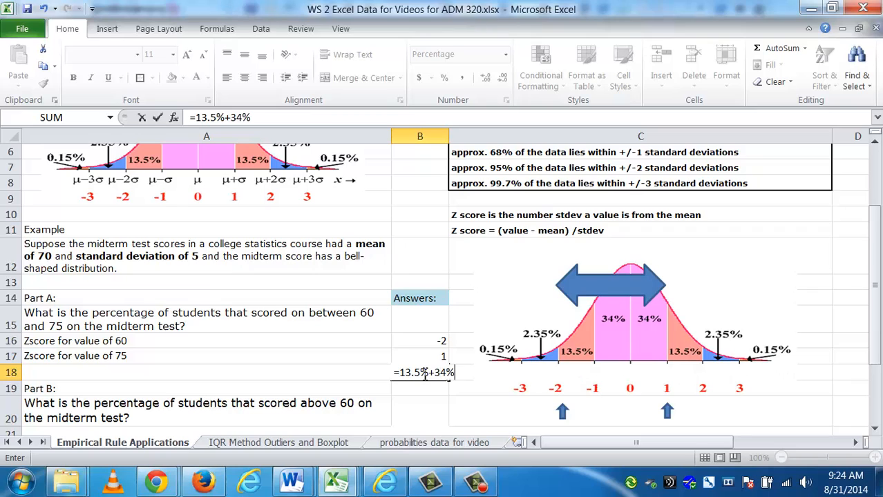
pyautogui.write('+34%')
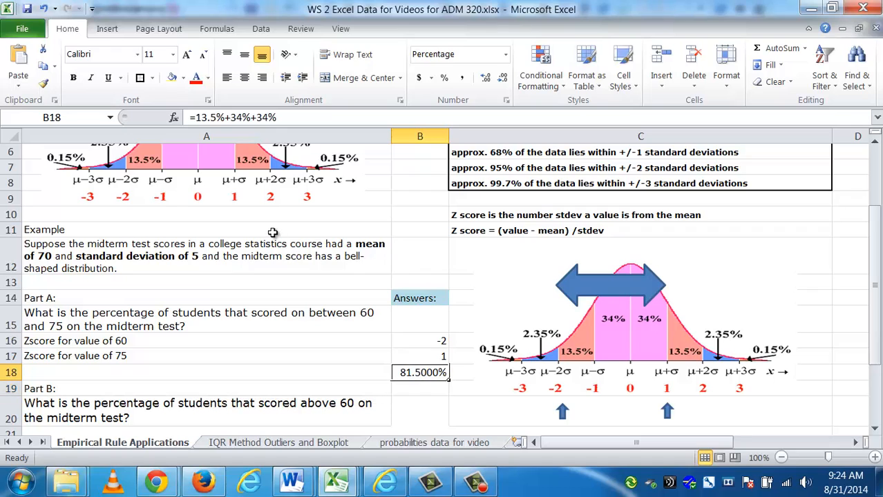
pyautogui.click(183, 78)
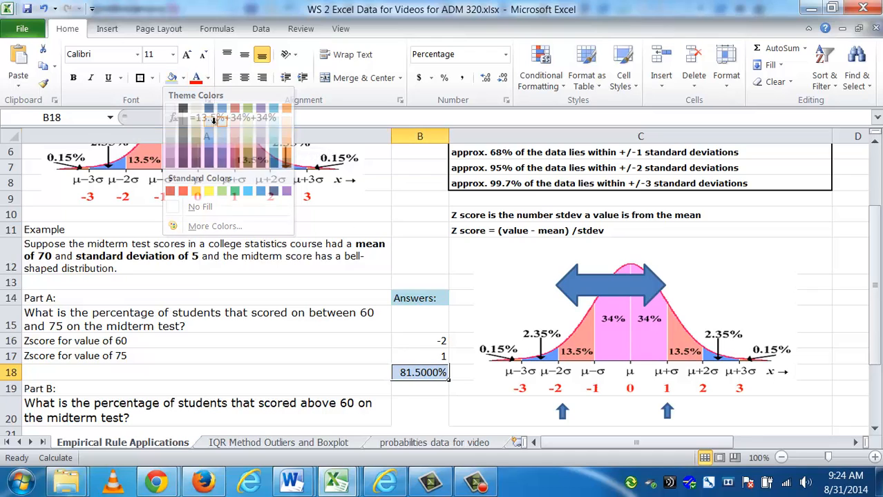
pyautogui.click(420, 340)
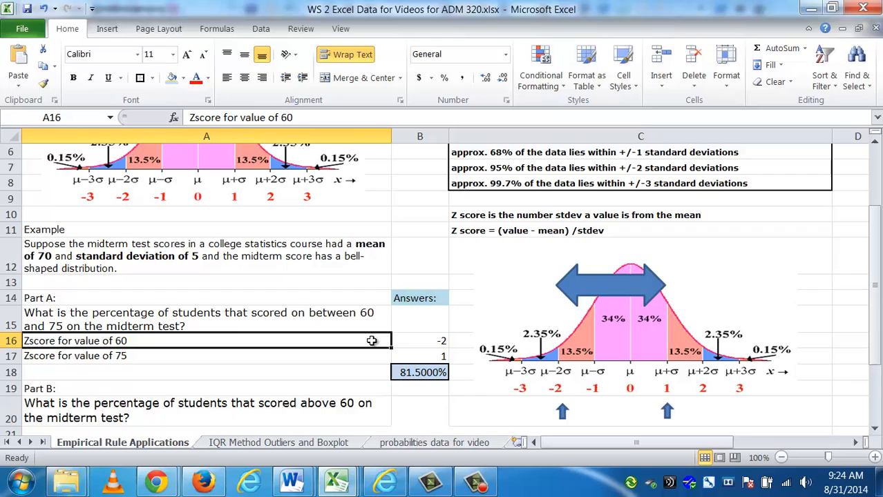
pyautogui.click(420, 340)
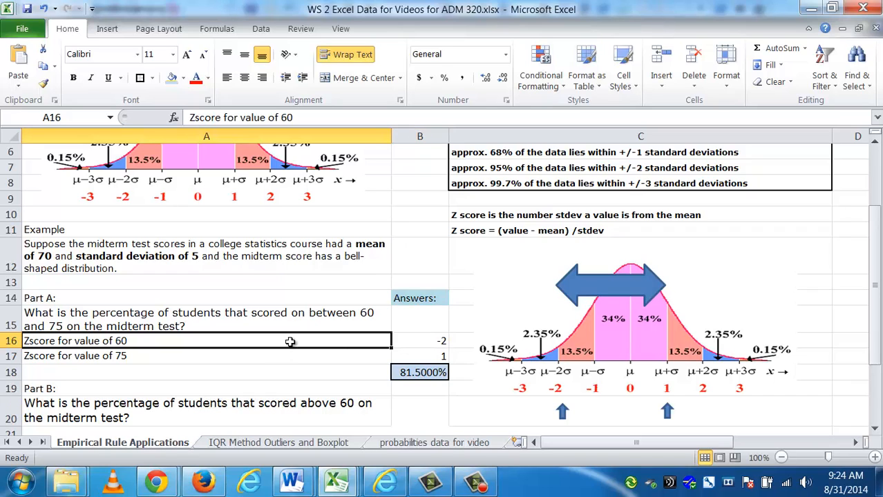
pyautogui.click(420, 340)
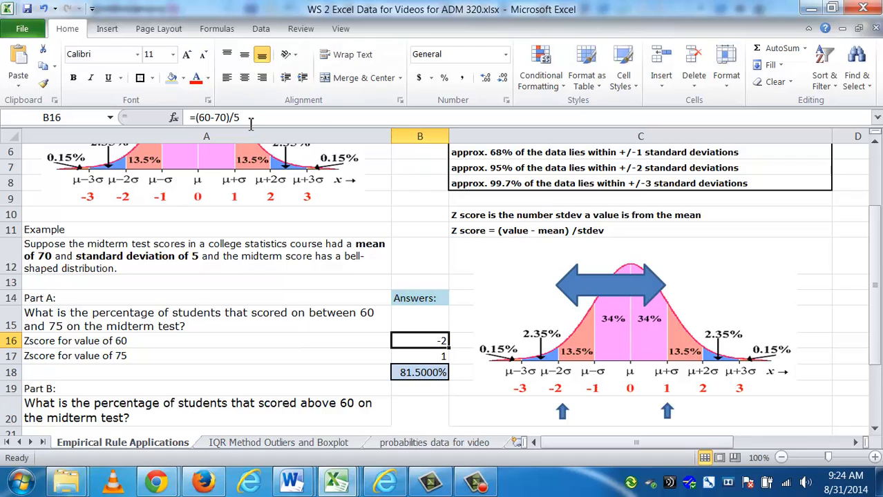
pyautogui.click(420, 356)
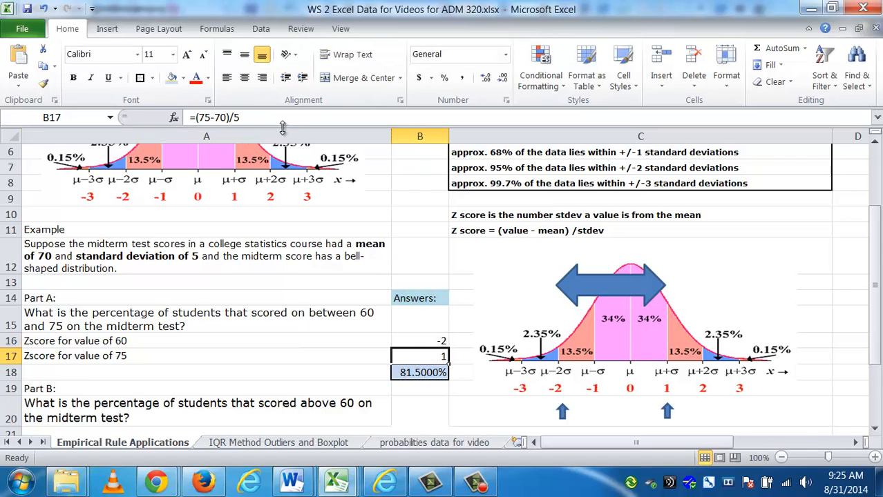
pyautogui.click(420, 373)
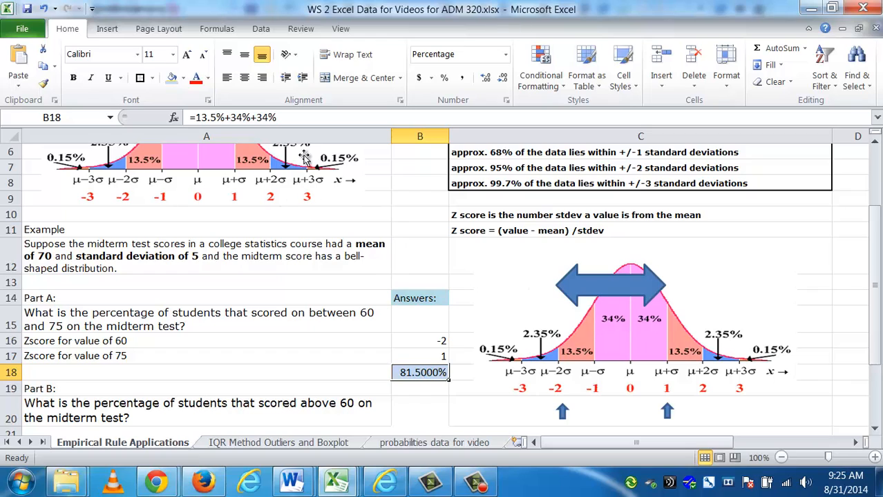
pyautogui.moveTo(282, 191)
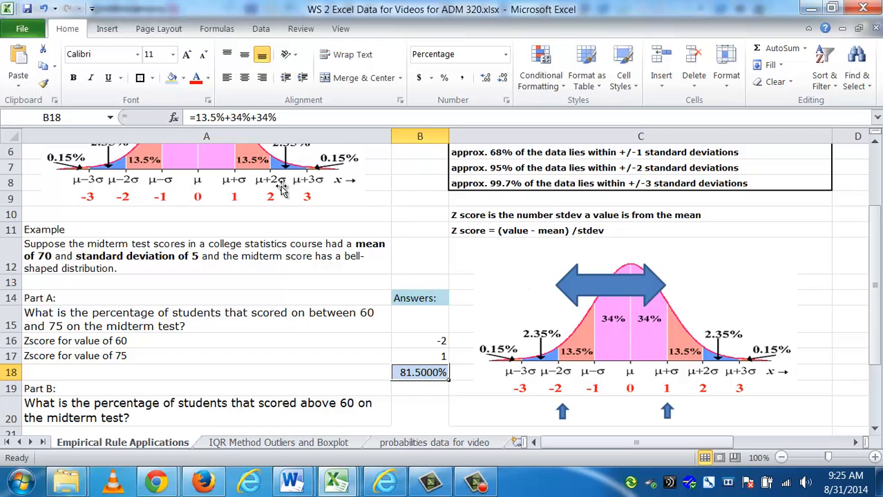
pyautogui.moveTo(661, 301)
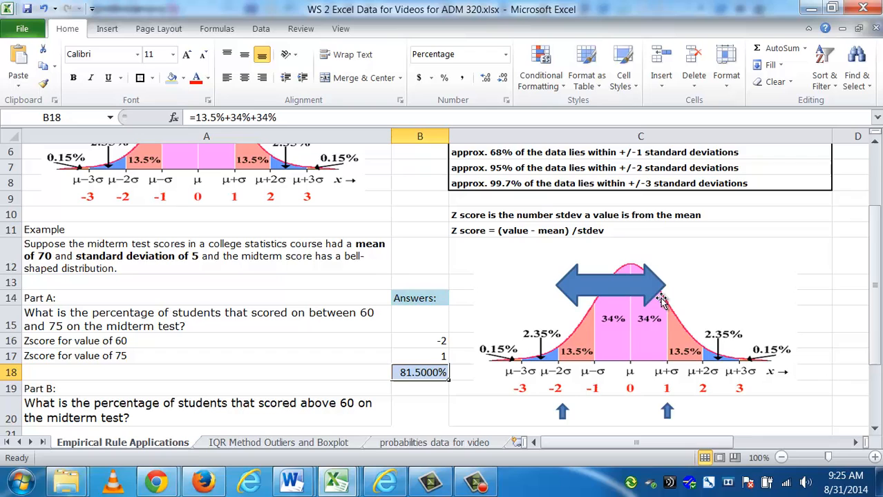
pyautogui.moveTo(629, 297)
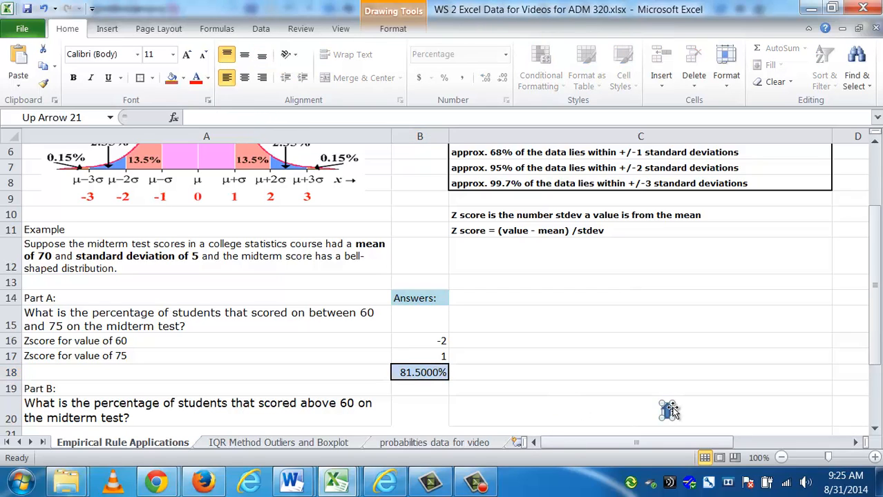
# Label A21 'Zscore of 60' under the Part B question and move to its answer cell
pyautogui.click(420, 373)
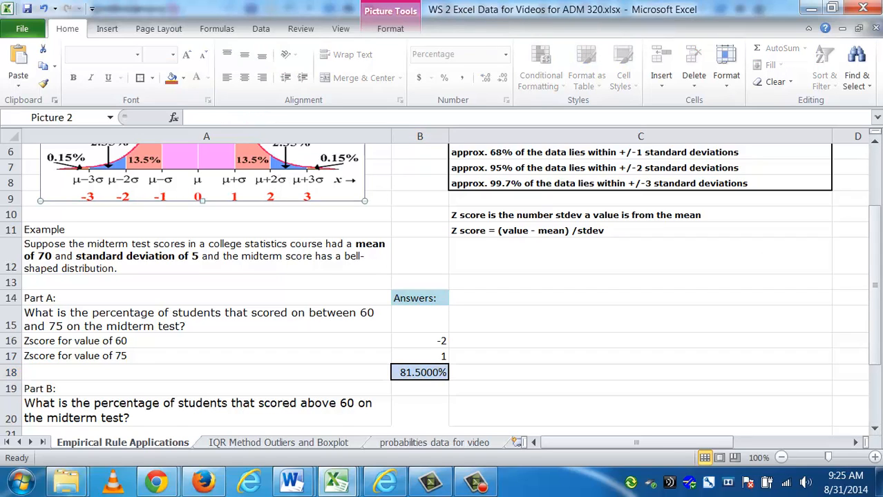
pyautogui.scroll(-3)
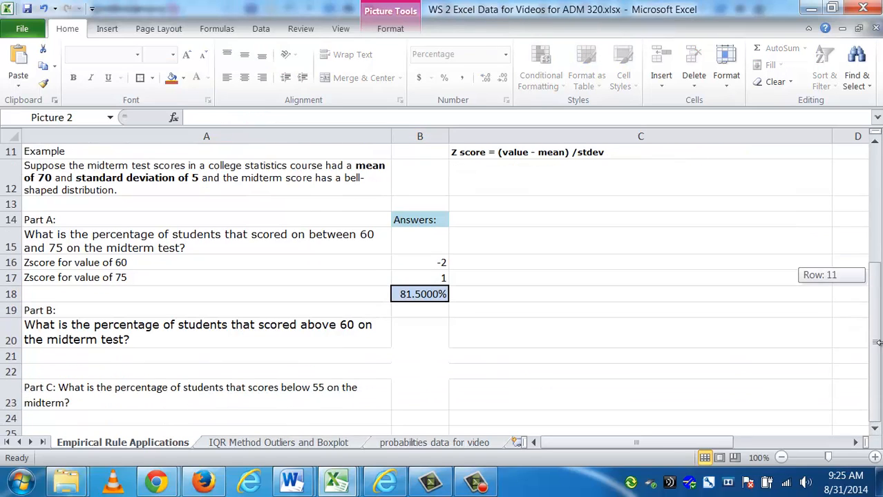
pyautogui.moveTo(544, 312)
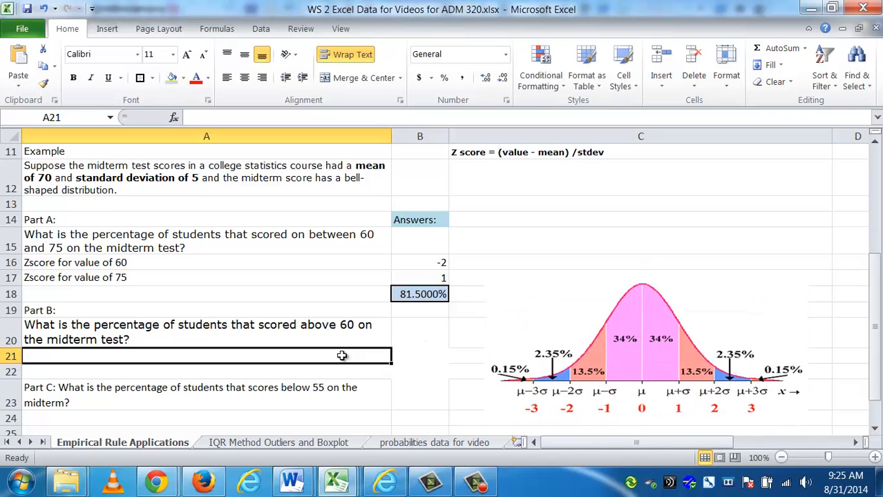
pyautogui.moveTo(651, 395)
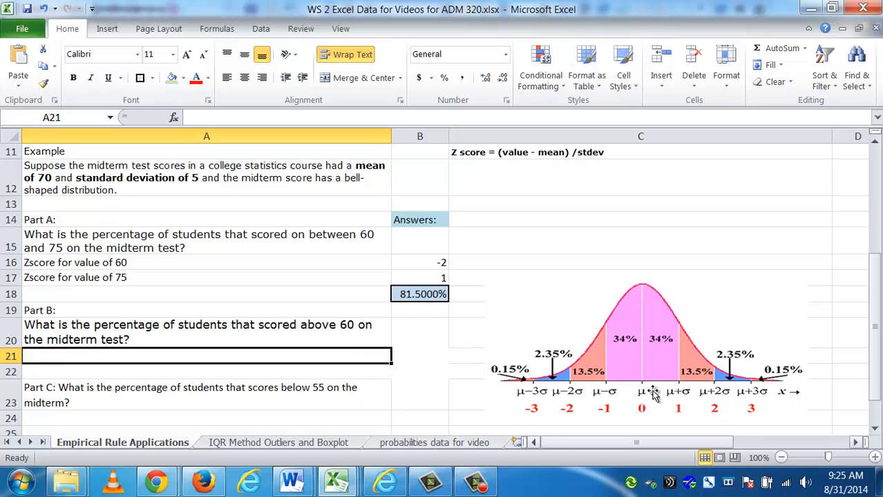
pyautogui.moveTo(319, 358)
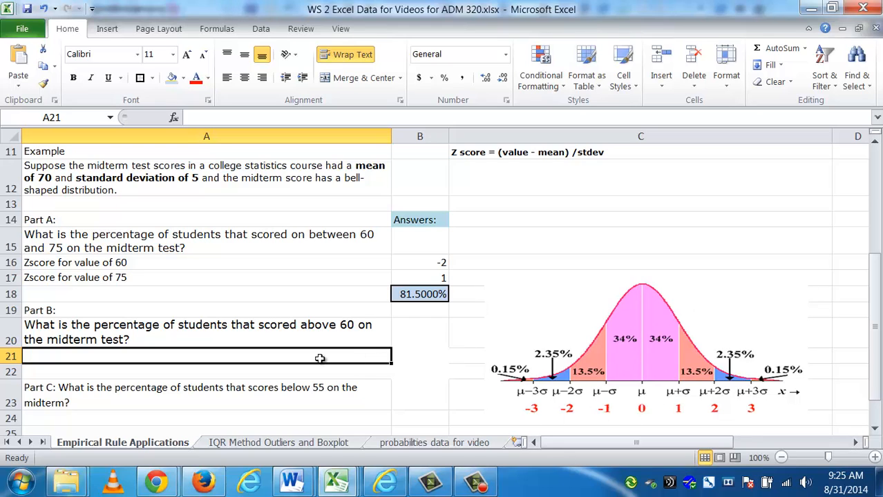
pyautogui.write('Zscore of 60')
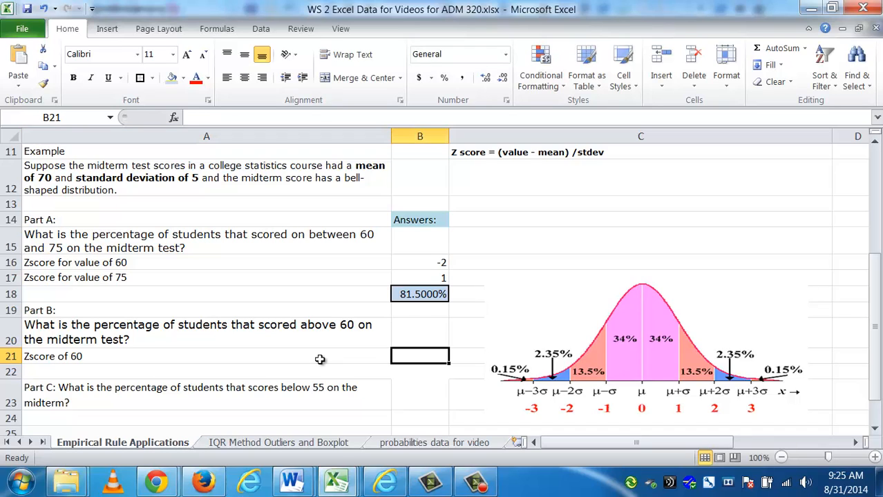
pyautogui.click(419, 262)
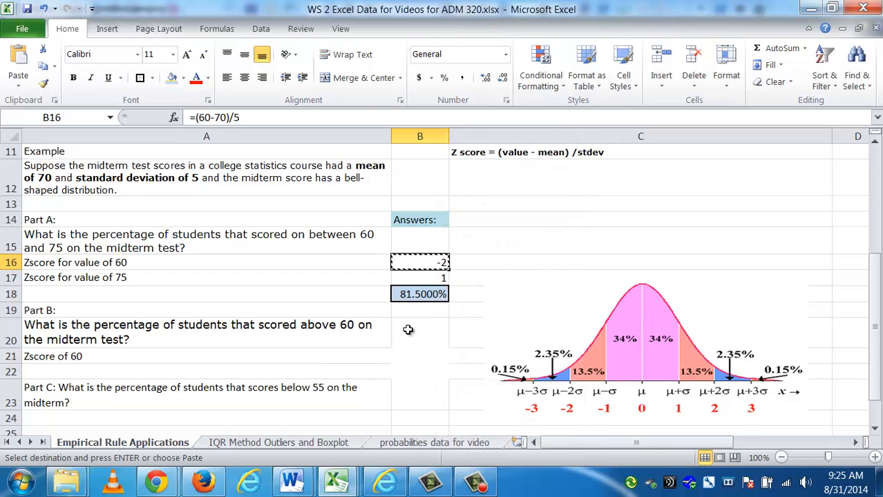
# Copy the =(60-70)/5 formula from B16 into B21 so it shows -2
pyautogui.click(420, 354)
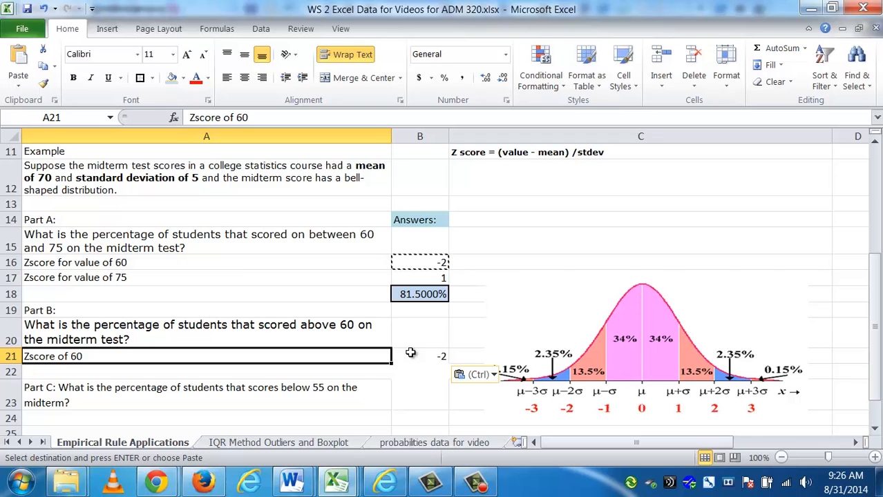
pyautogui.click(420, 356)
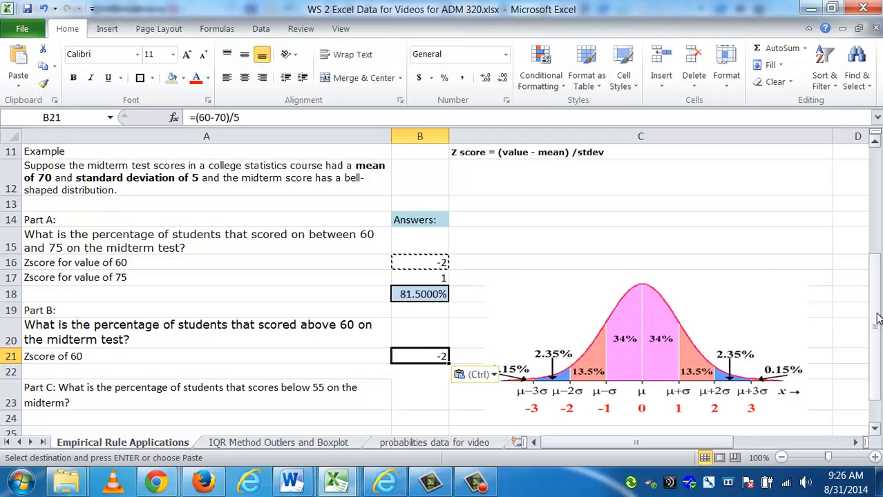
pyautogui.click(108, 28)
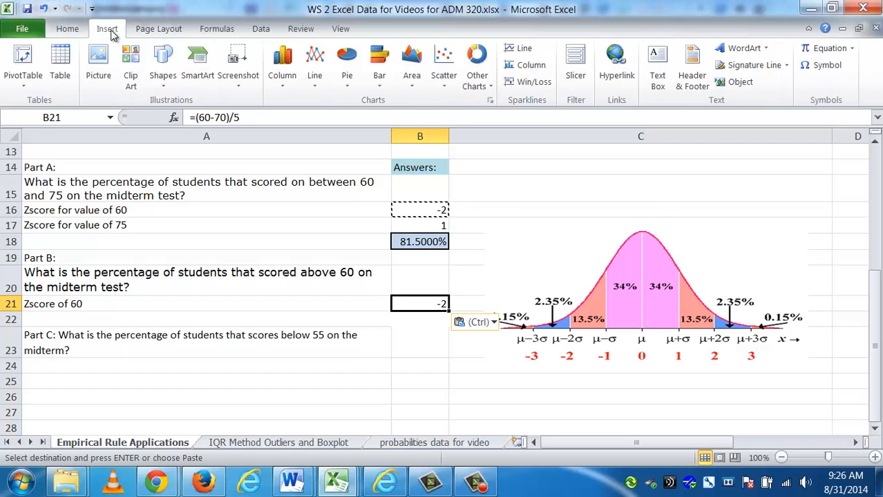
# Draw a long right arrow across the top of the bell curve for the area above -2
pyautogui.click(163, 60)
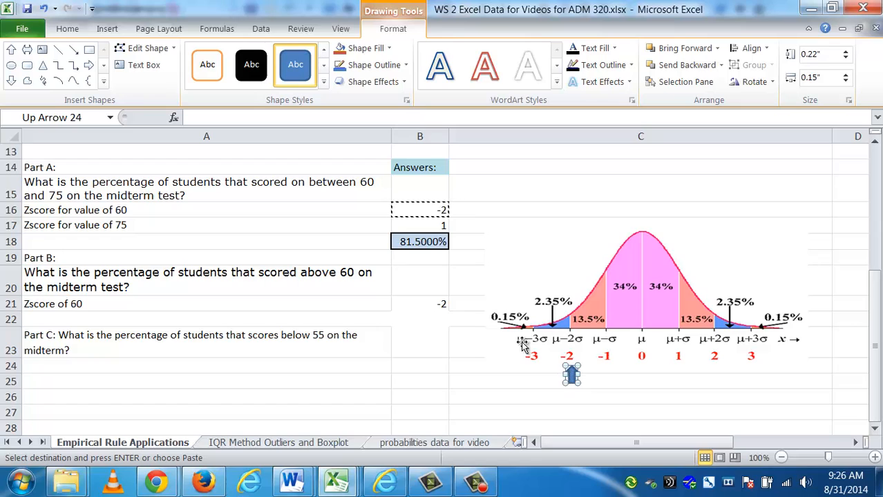
pyautogui.moveTo(636, 354)
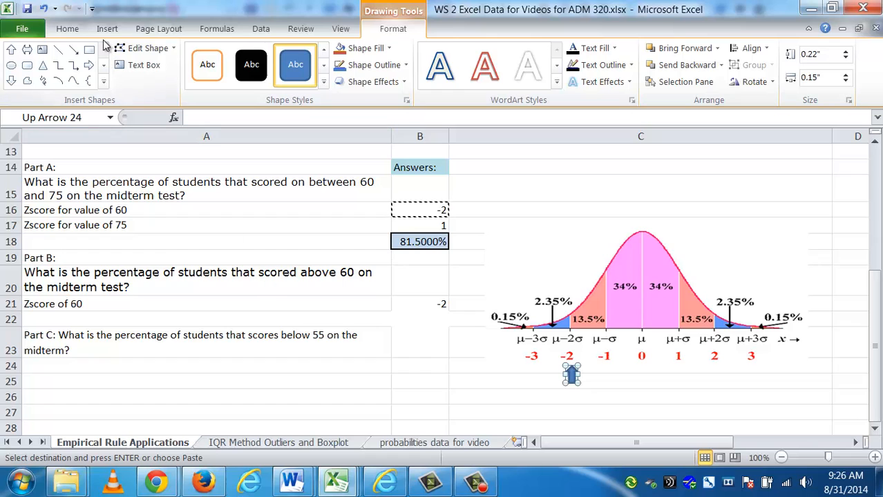
pyautogui.click(108, 28)
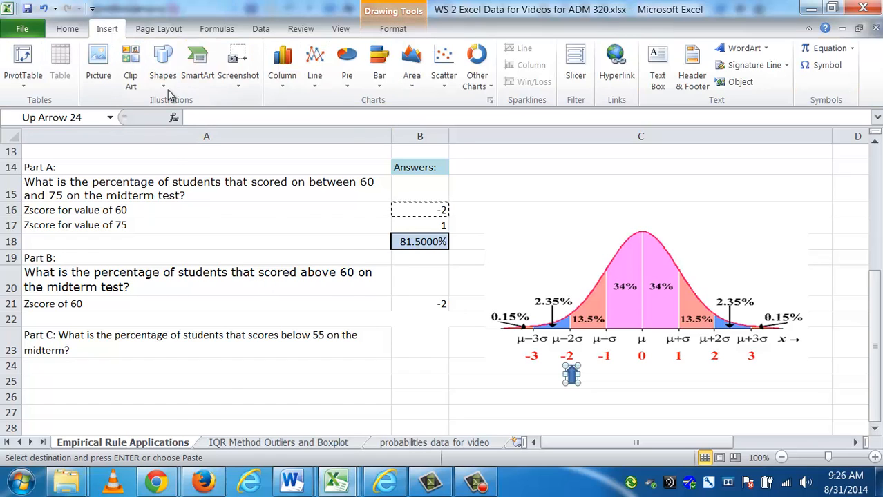
pyautogui.click(163, 58)
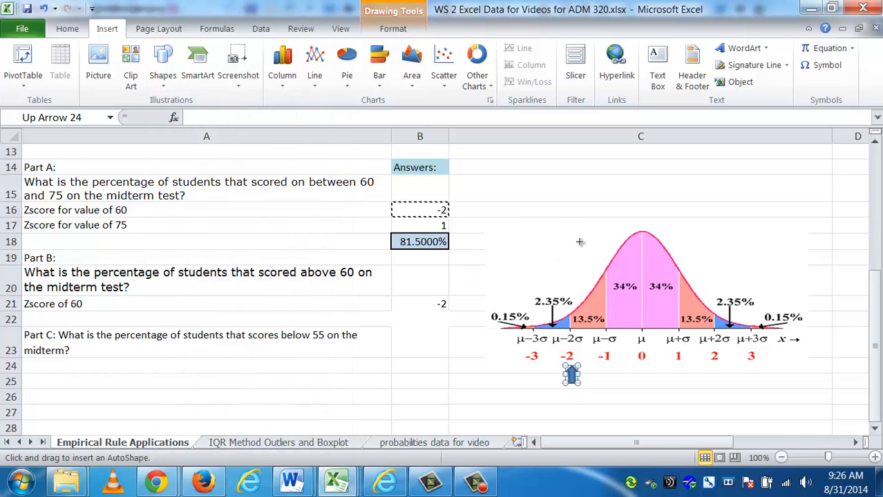
pyautogui.moveTo(573, 238); pyautogui.dragTo(724, 238)
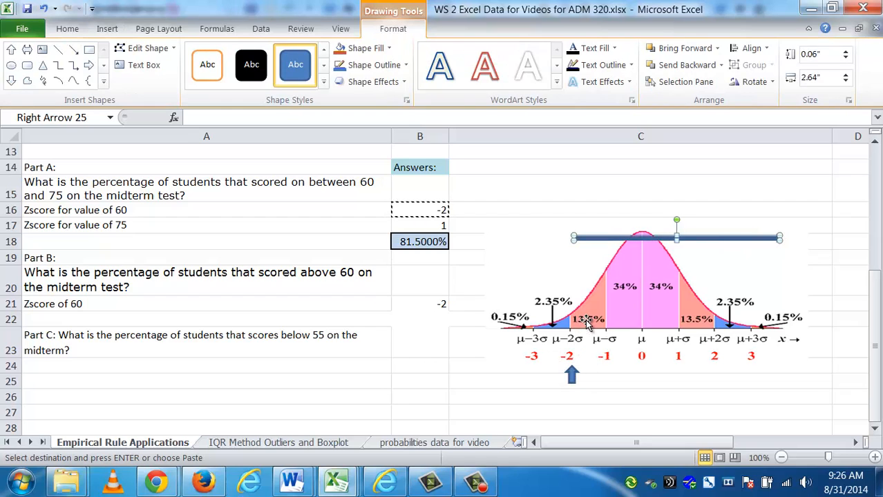
pyautogui.moveTo(765, 312)
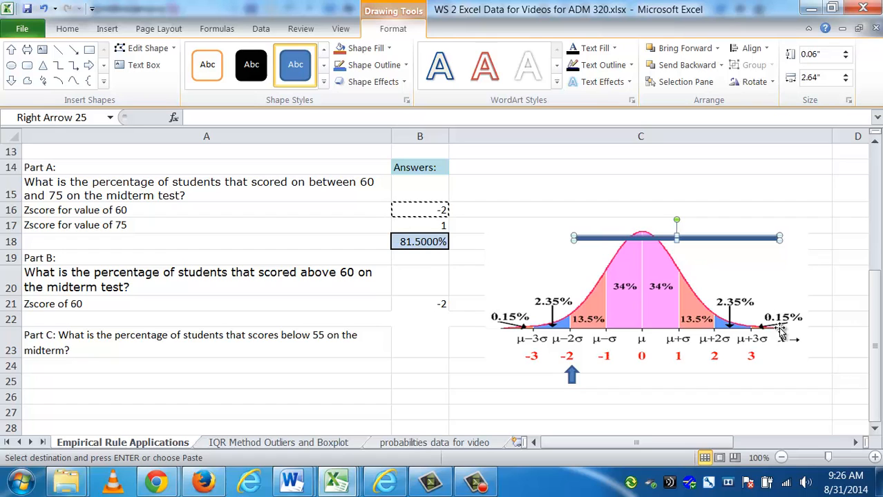
pyautogui.click(419, 316)
pyautogui.write('=')
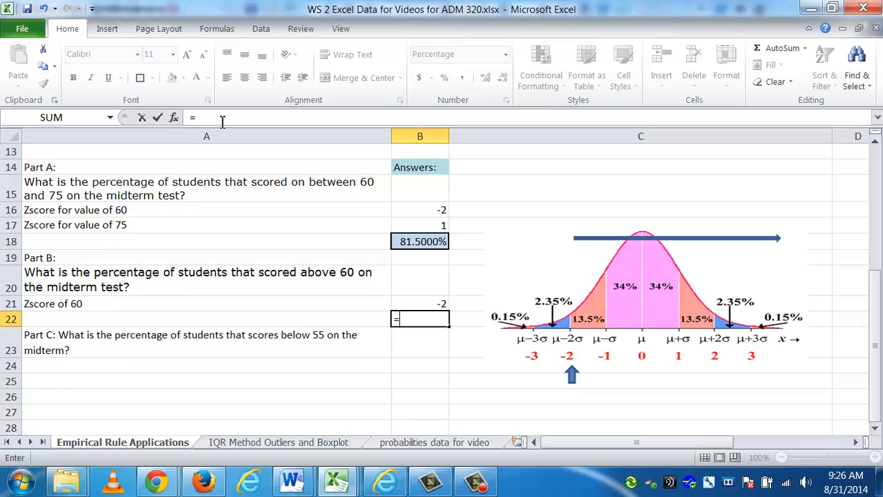
# Start the Part B answer in B22 summing 13.5%+34%+34%+13.5%
pyautogui.write('13.5%+')
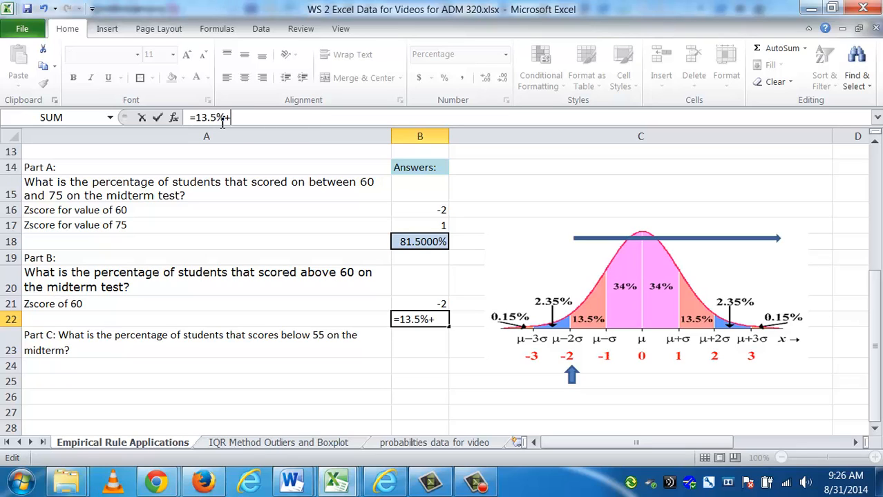
pyautogui.write('34%+3')
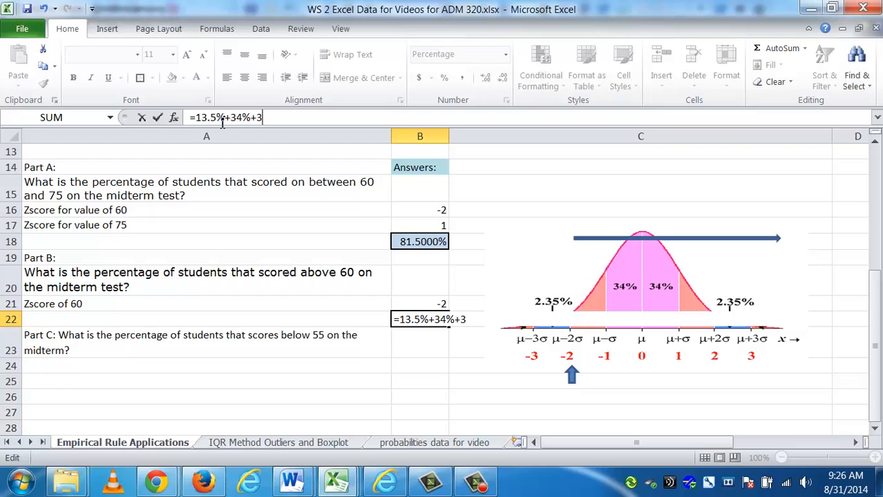
pyautogui.write('4%')
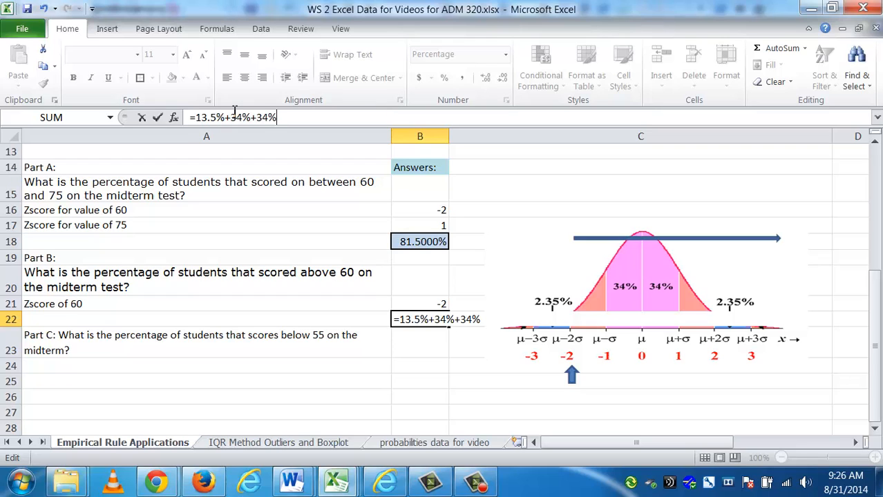
pyautogui.moveTo(257, 137)
pyautogui.write('+')
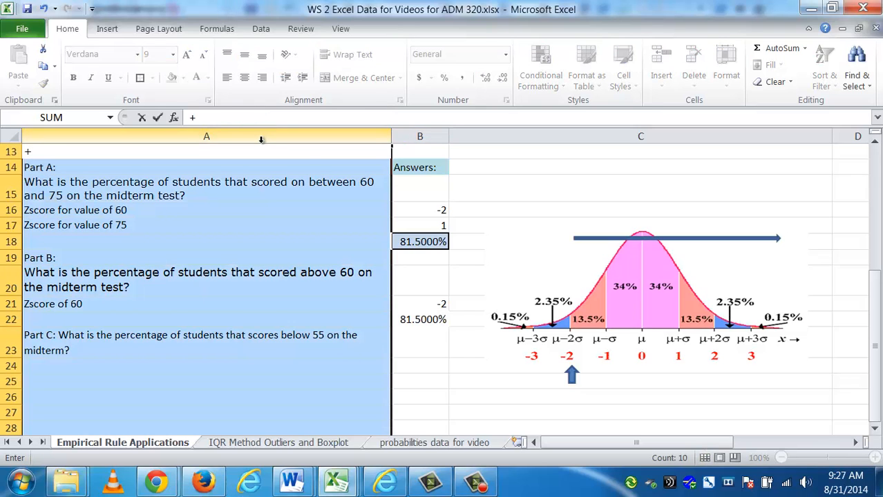
pyautogui.write('13.5%')
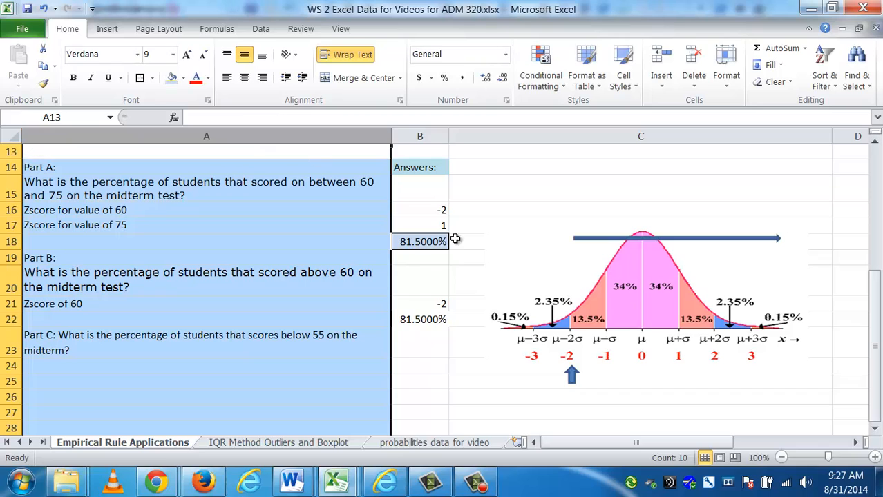
pyautogui.click(420, 319)
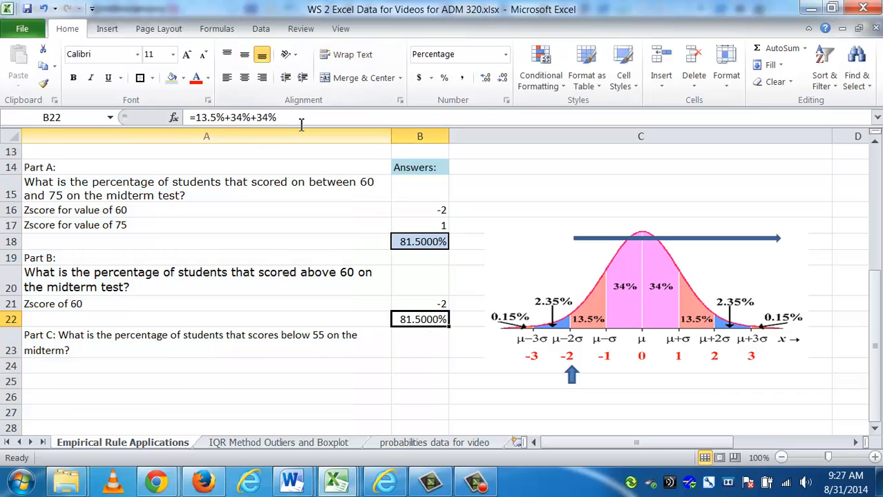
# Extend the B22 sum with +2.35%+0.15%, giving 97.5% scoring above 60
pyautogui.write('+13.5%+2')
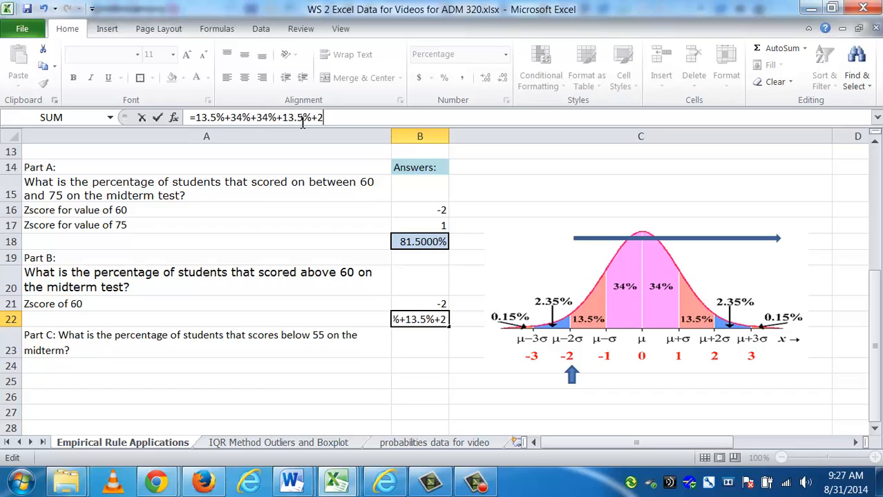
pyautogui.write('.35%+')
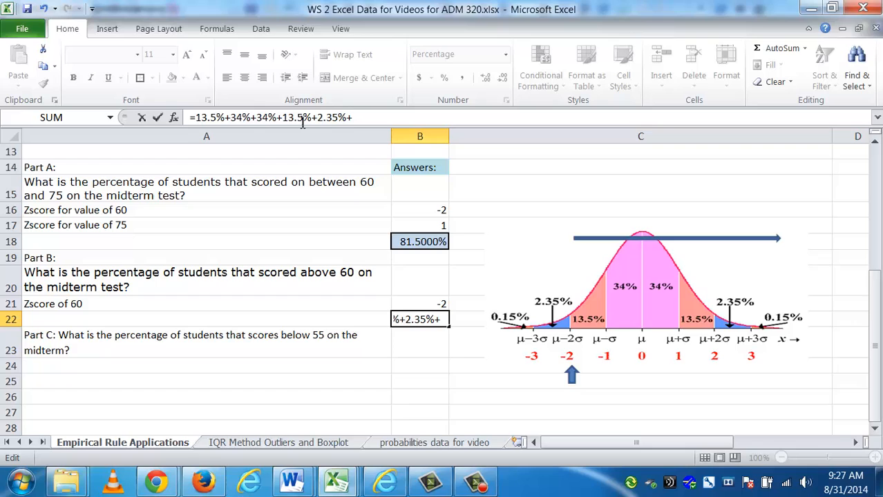
pyautogui.write('+0.15%')
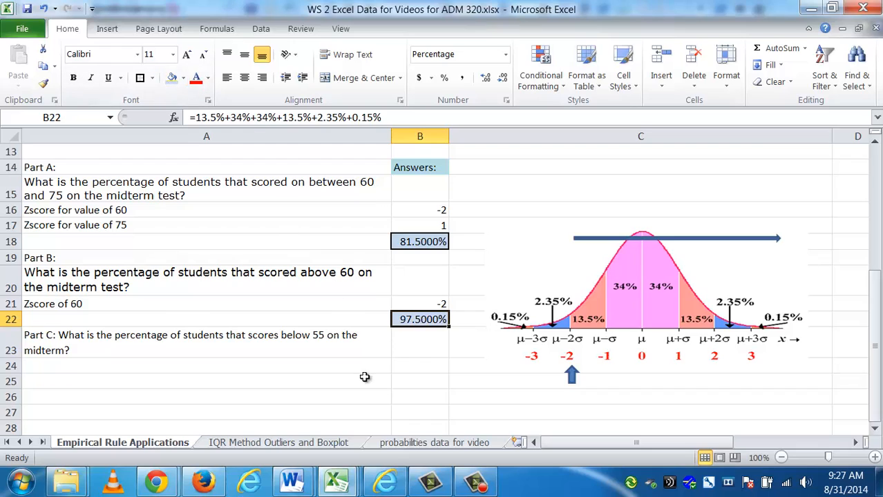
pyautogui.moveTo(420, 381)
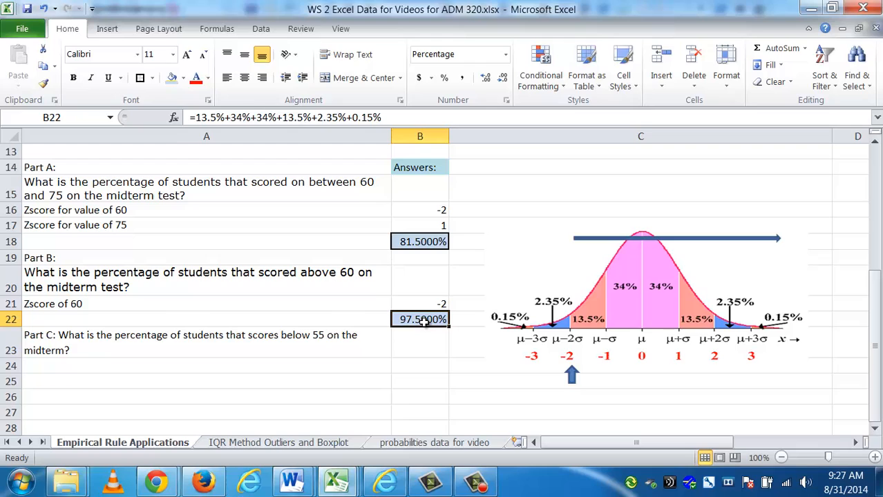
pyautogui.click(420, 304)
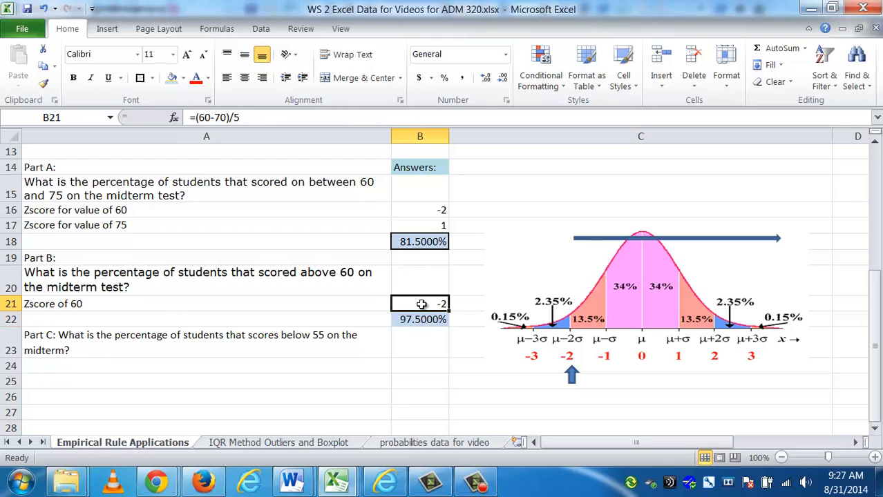
pyautogui.click(420, 318)
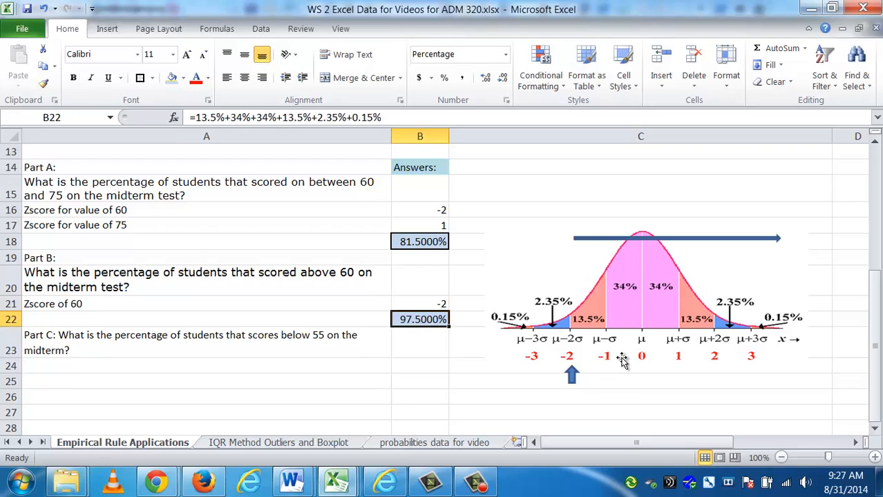
pyautogui.moveTo(542, 311)
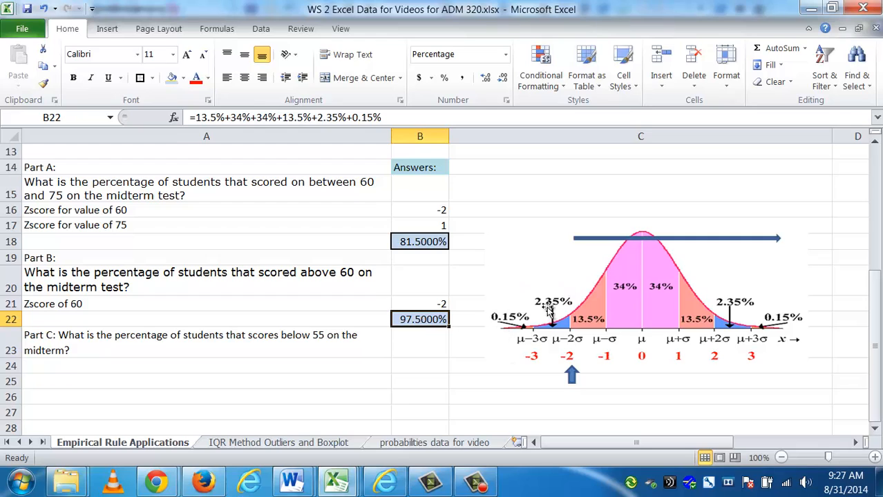
pyautogui.moveTo(558, 326)
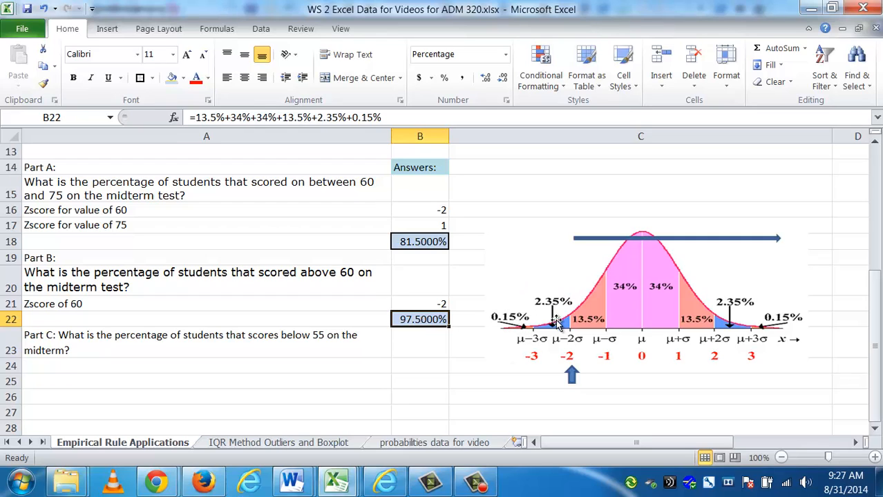
pyautogui.moveTo(453, 318)
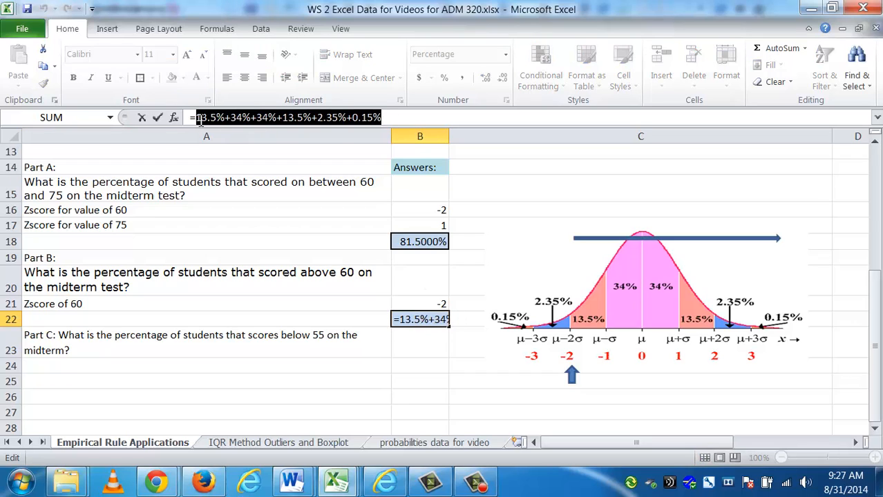
# Rewrite B22 as =100%-(0.15%+2.35%), still giving 97.5%
pyautogui.write('=10')
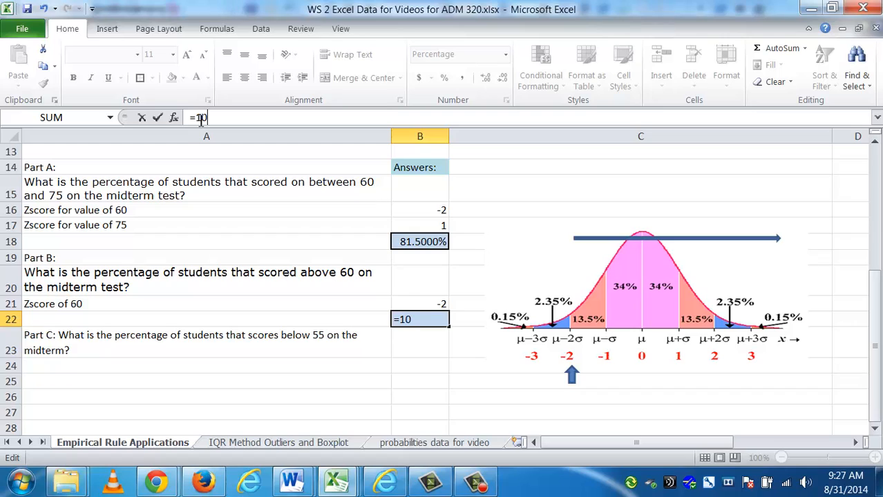
pyautogui.write('00-')
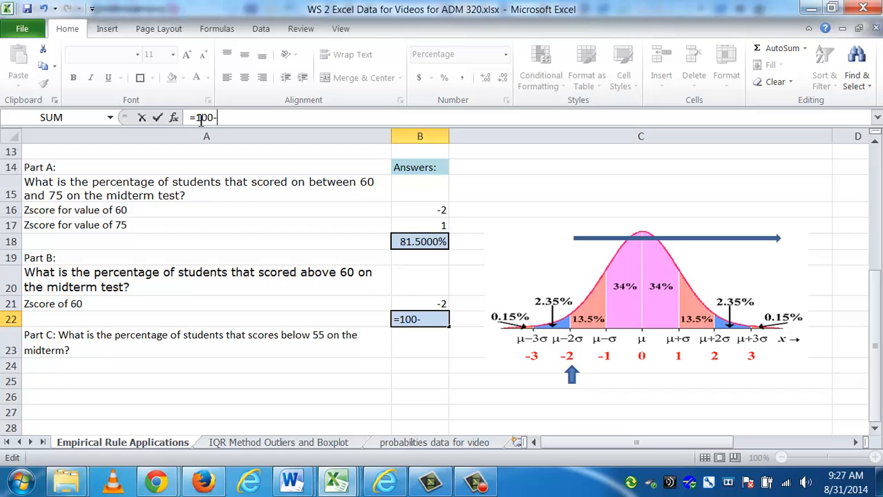
pyautogui.write('(0')
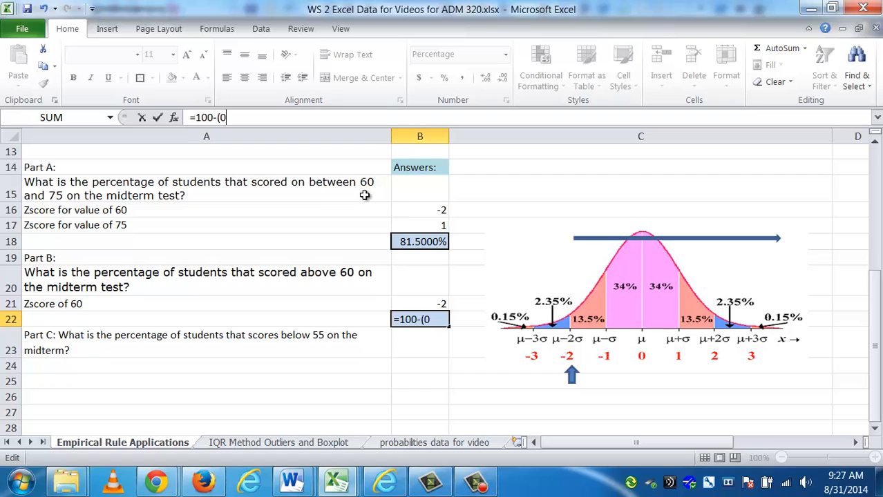
pyautogui.write('.15%+')
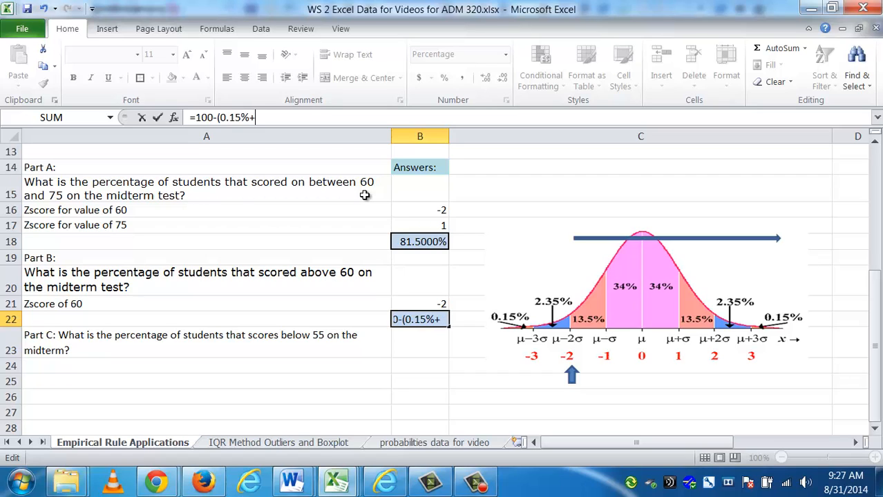
pyautogui.write('2.35%')
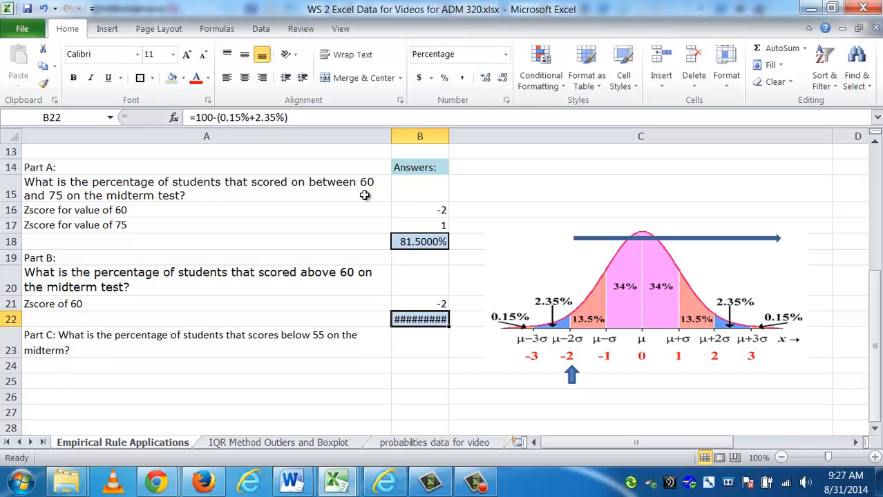
pyautogui.moveTo(448, 136); pyautogui.dragTo(459, 136)
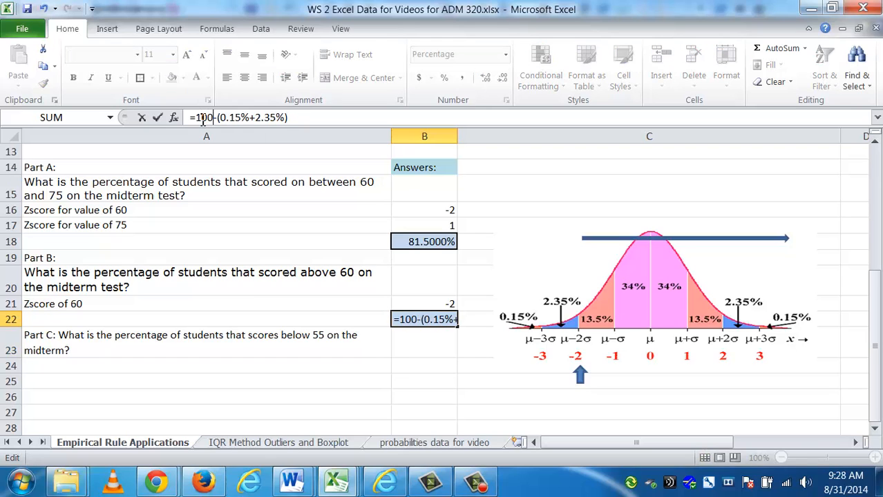
pyautogui.press('Enter')
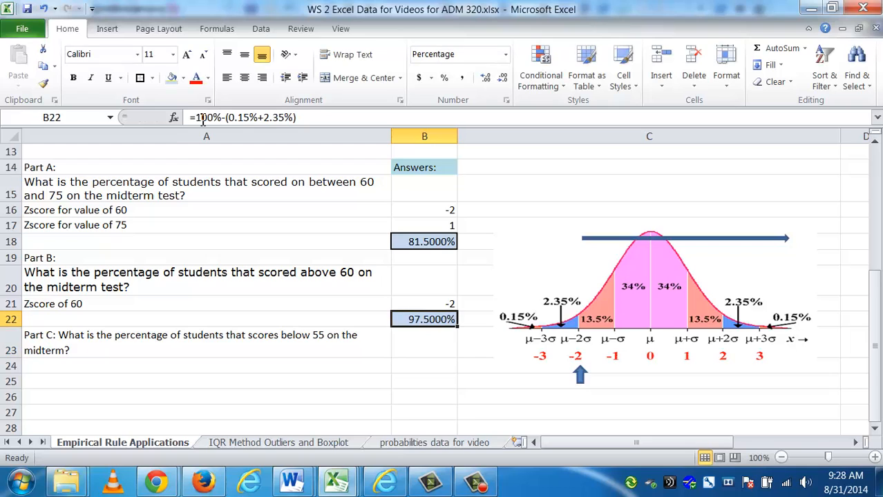
pyautogui.moveTo(524, 296)
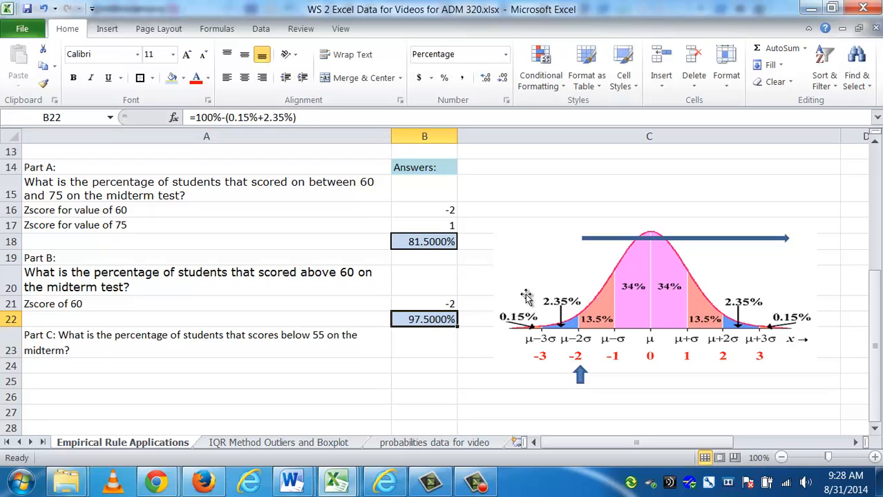
pyautogui.moveTo(623, 306)
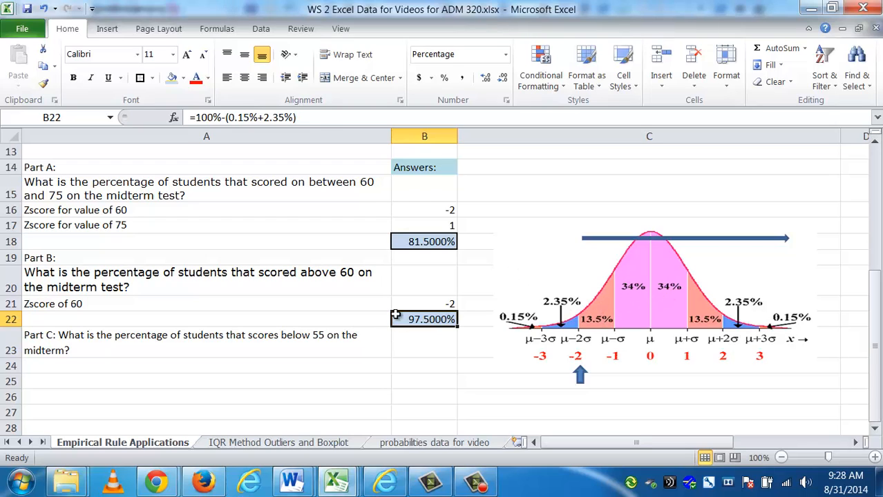
pyautogui.moveTo(302, 117)
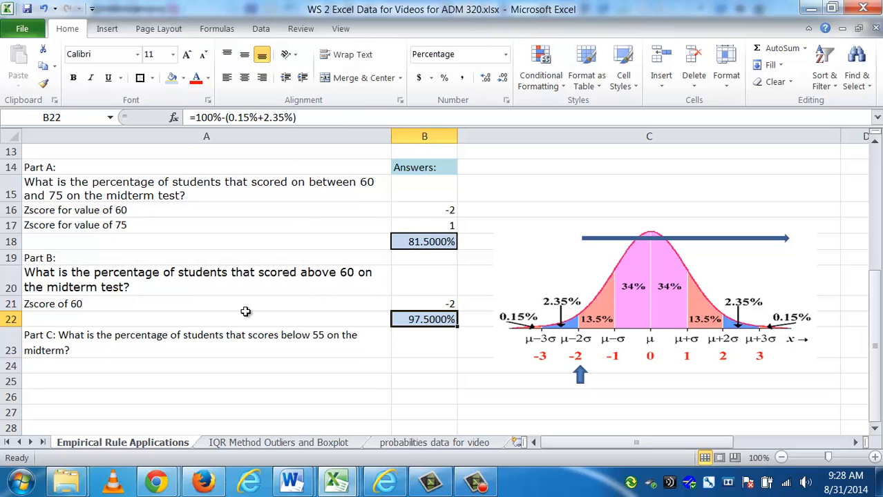
pyautogui.moveTo(223, 363)
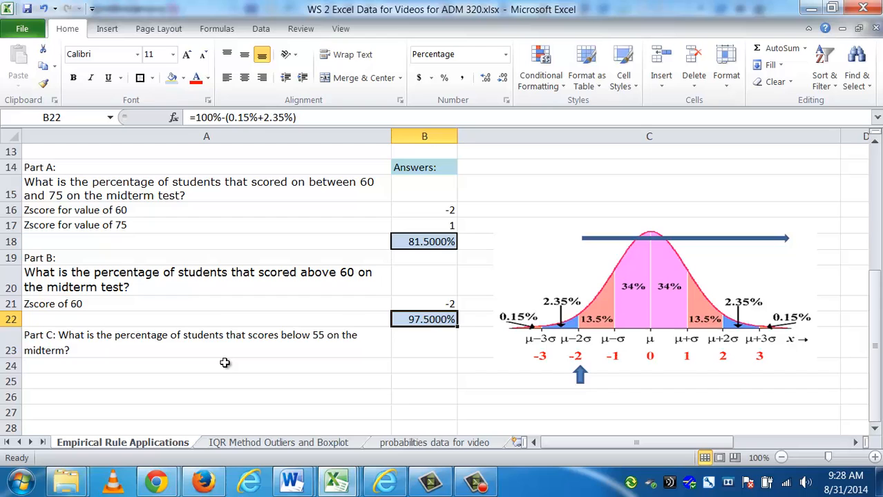
# Correct the Part C wording and begin the 'Zscore of 55' label in A24
pyautogui.click(206, 364)
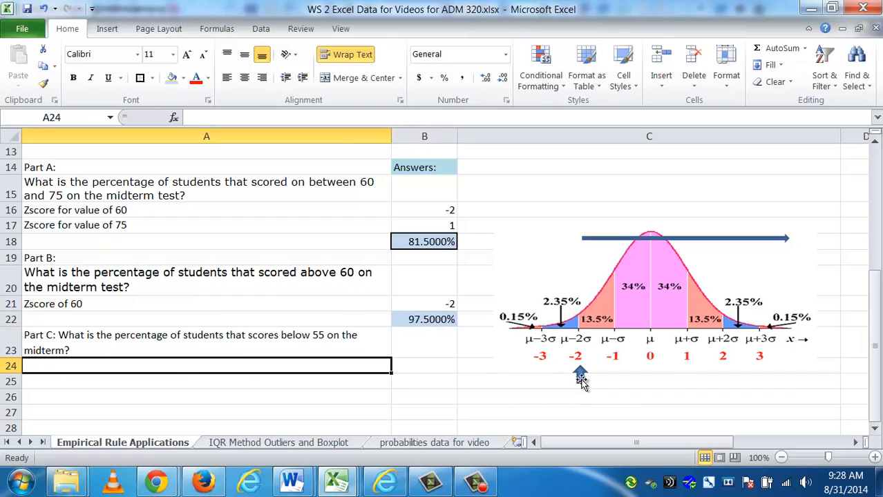
pyautogui.moveTo(795, 398)
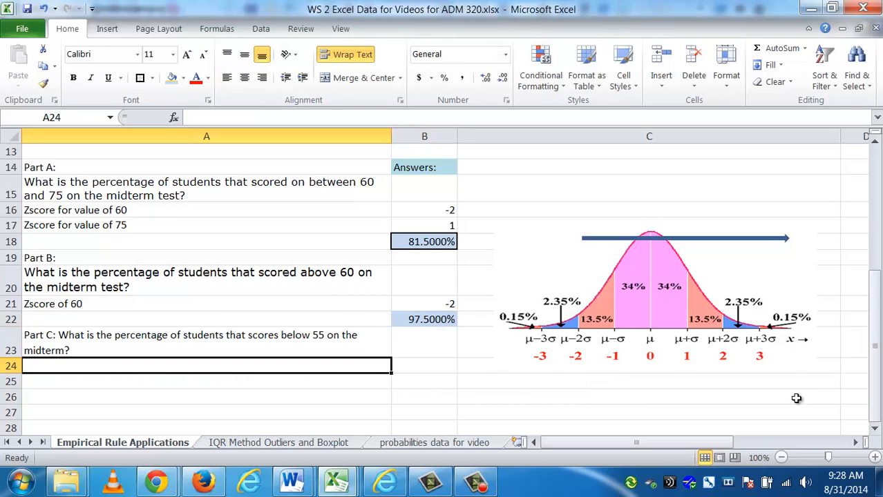
pyautogui.moveTo(740, 226)
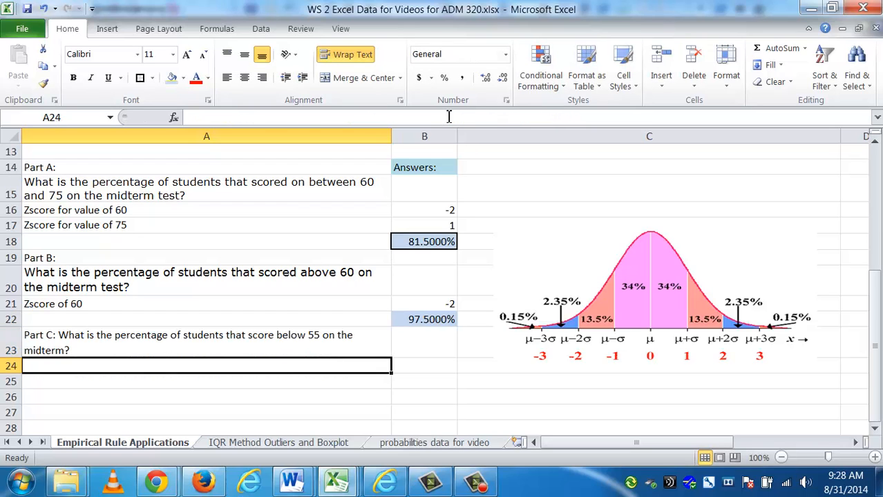
pyautogui.moveTo(447, 116)
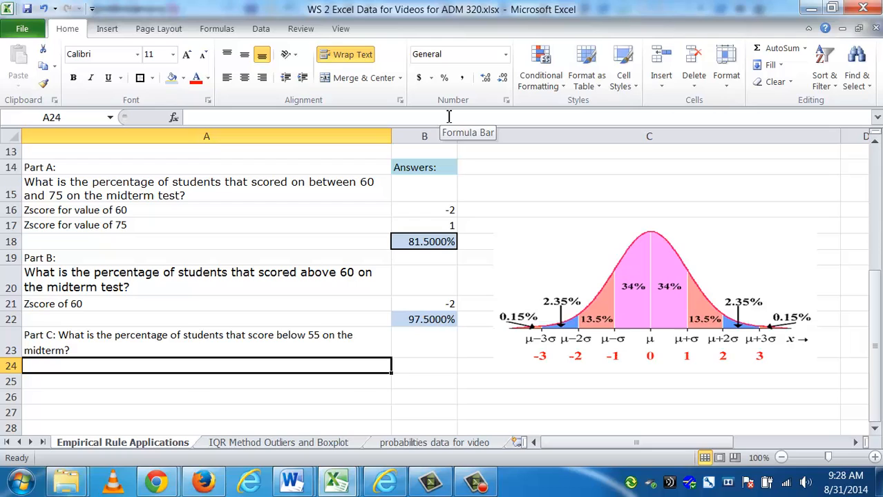
pyautogui.moveTo(594, 340)
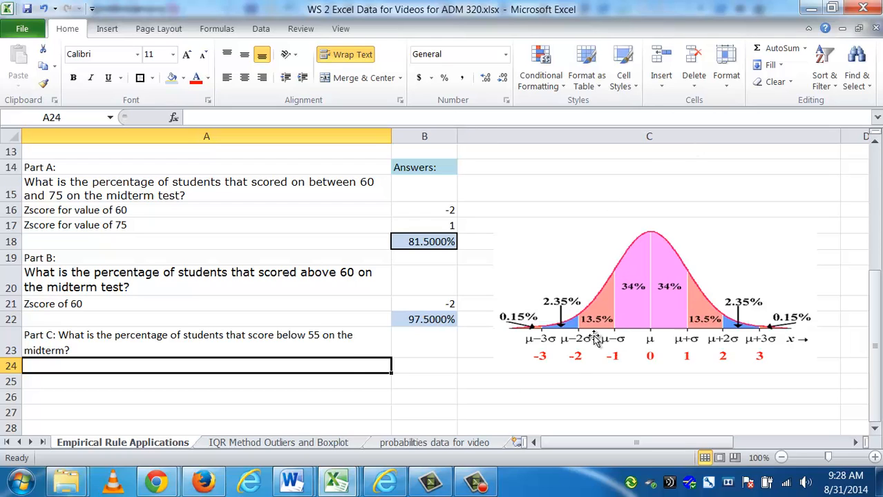
pyautogui.write('Zscore of 55')
pyautogui.click(424, 366)
pyautogui.write('=')
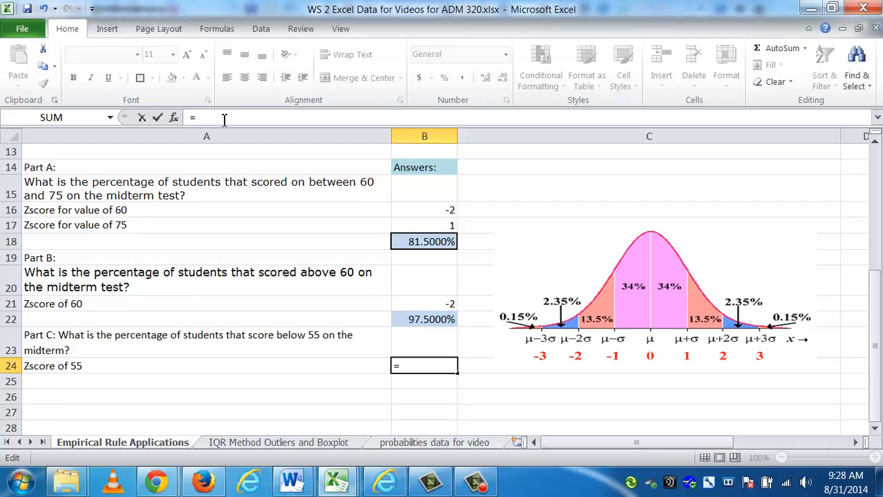
# Compute the z-score of 55 as -3 with =(55-70)/5 and draw an up arrow under -3 on the curve
pyautogui.write('(55-70)/5')
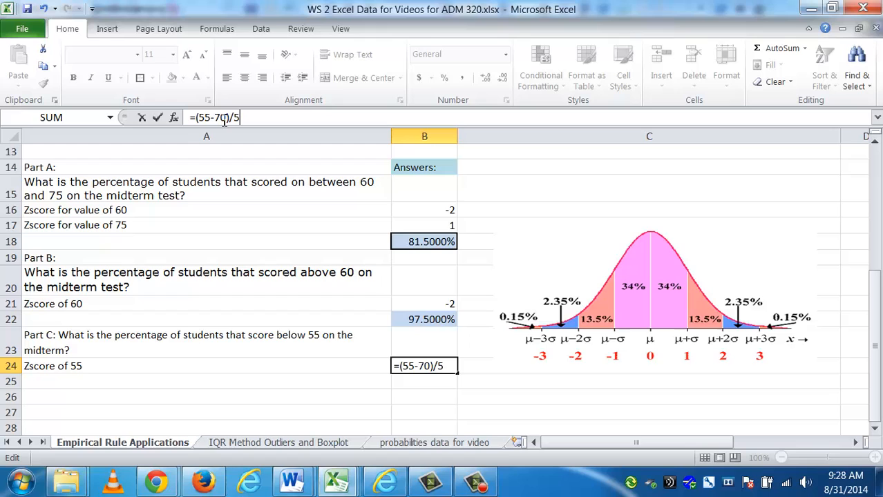
pyautogui.press('Enter')
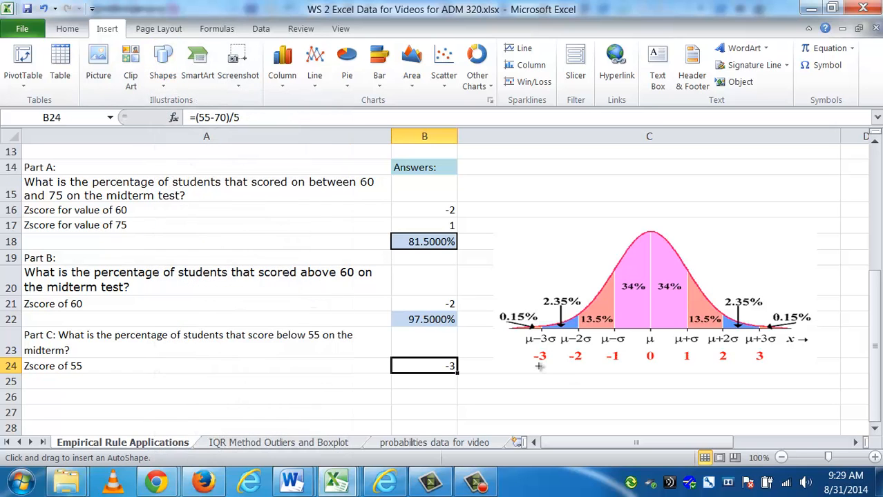
pyautogui.moveTo(540, 367); pyautogui.dragTo(542, 384)
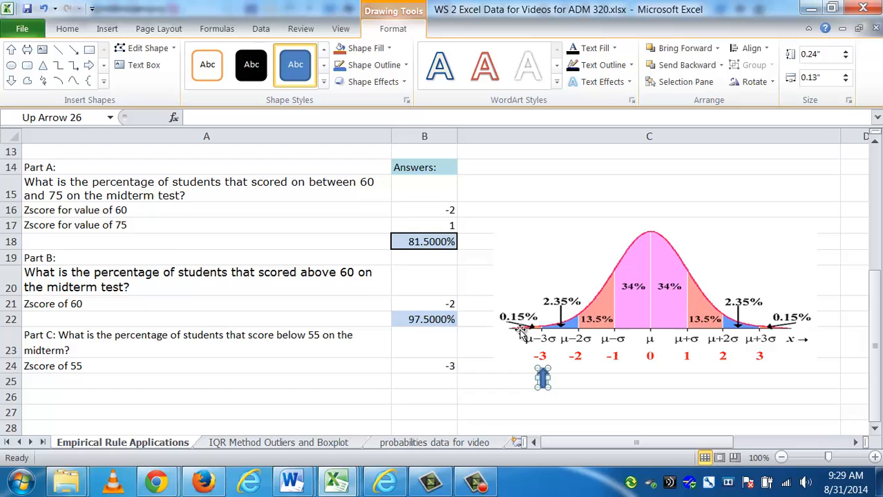
pyautogui.moveTo(514, 323)
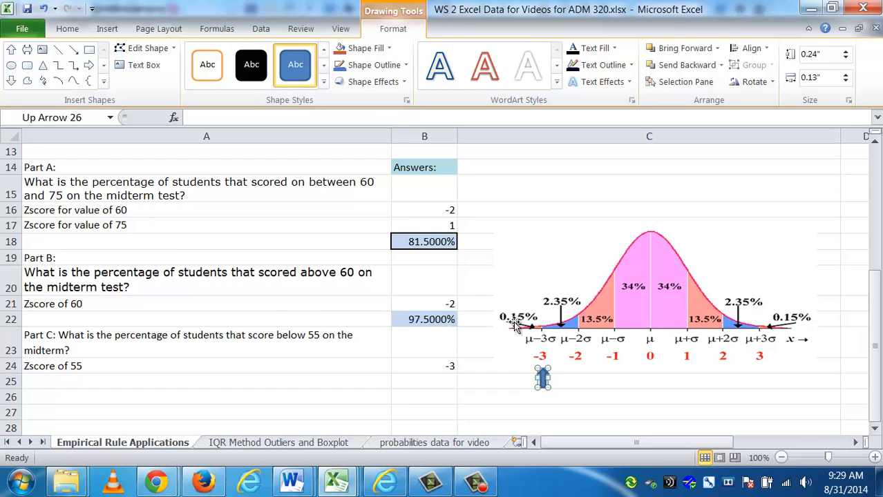
pyautogui.moveTo(525, 333)
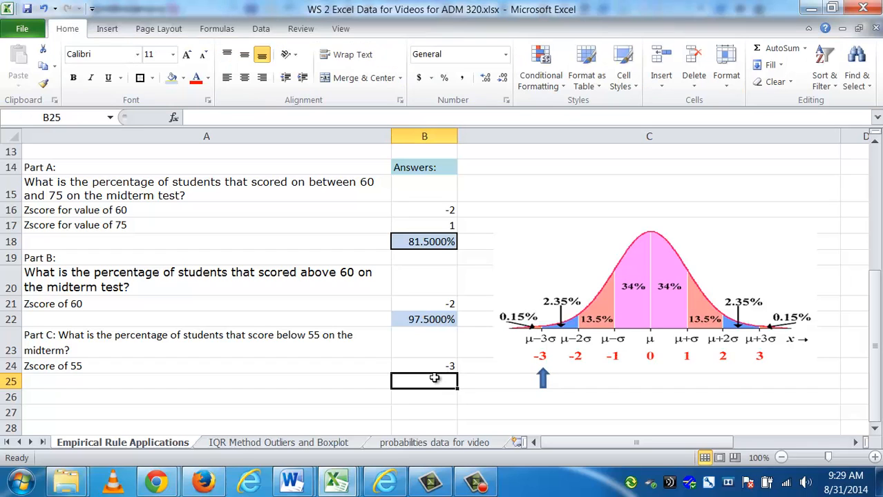
# Enter 0.15% as the Part C answer for students scoring below 55
pyautogui.write('=')
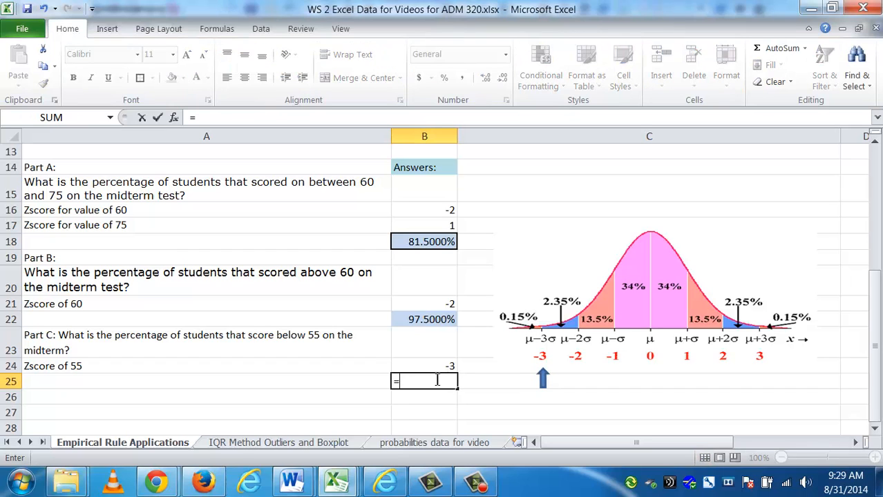
pyautogui.write('0.15')
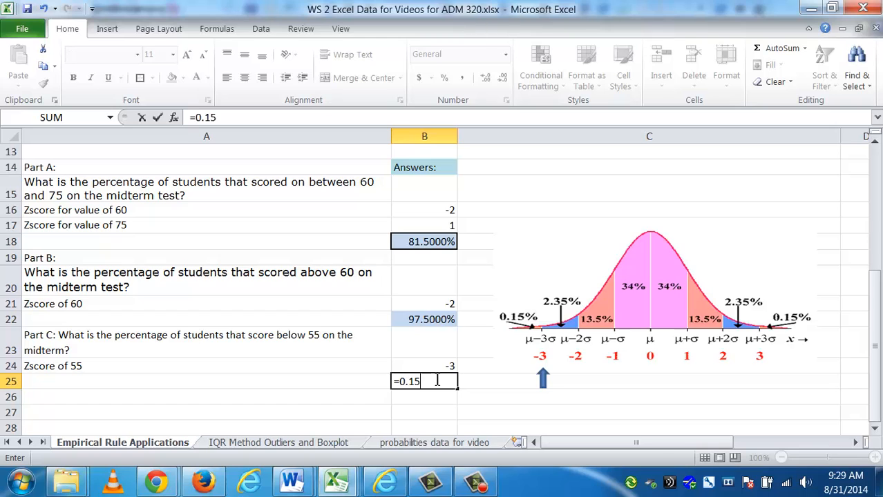
pyautogui.press('Enter')
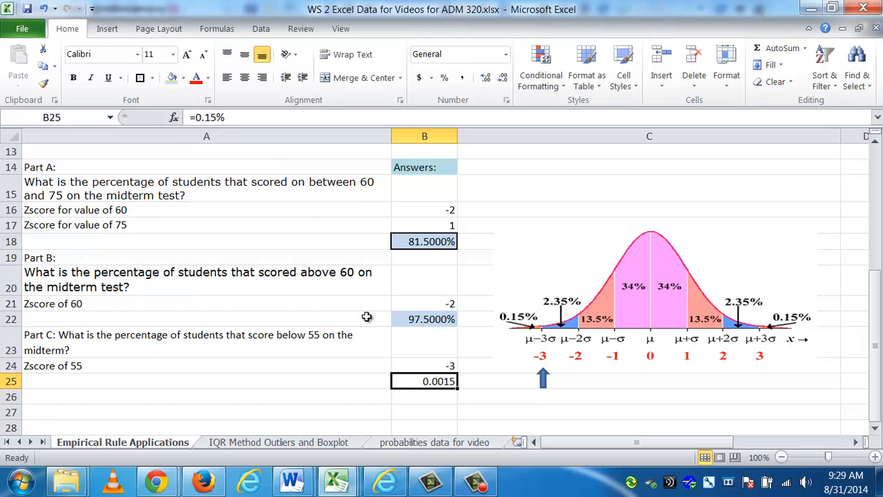
pyautogui.doubleClick(423, 381)
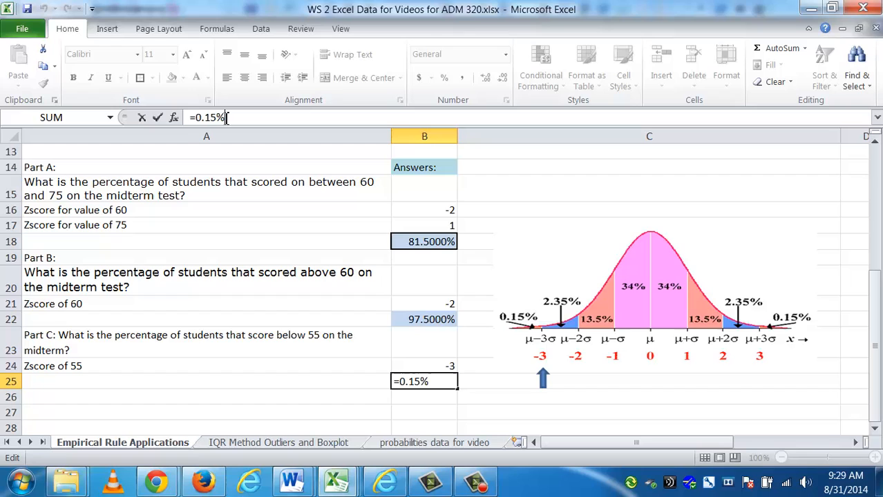
pyautogui.press('Enter')
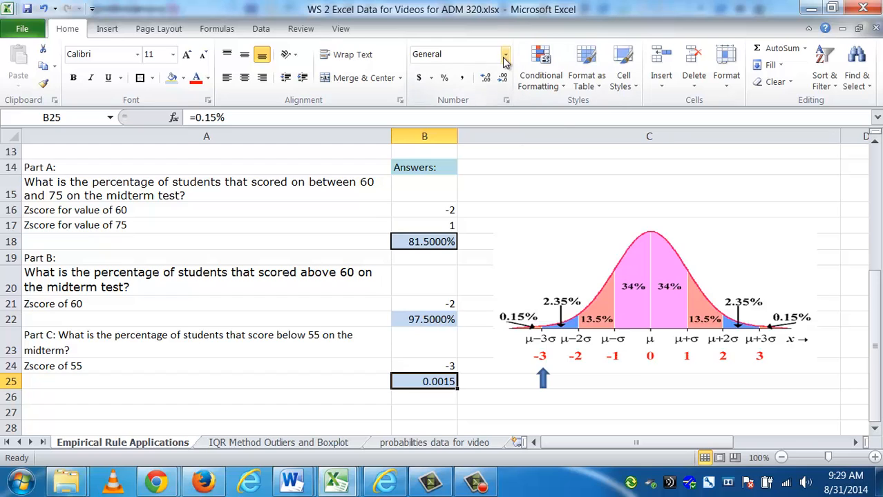
pyautogui.moveTo(498, 54)
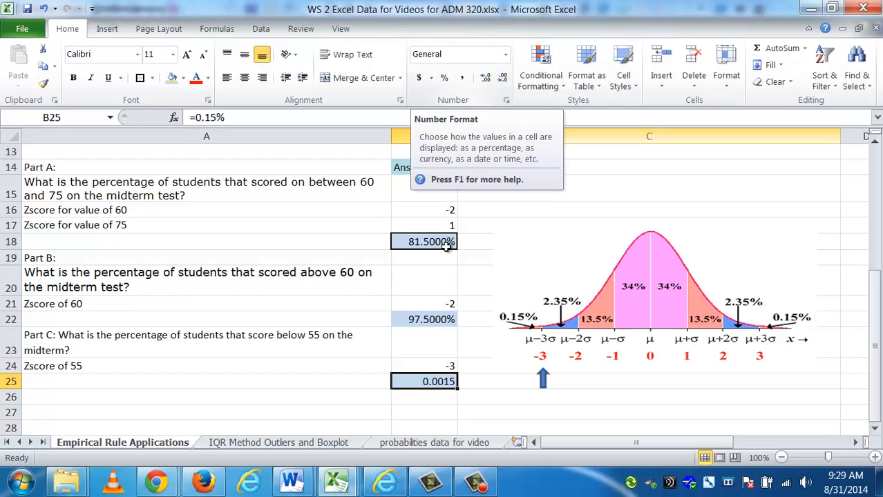
# Format the Part C answer cell as a Percentage
pyautogui.click(503, 54)
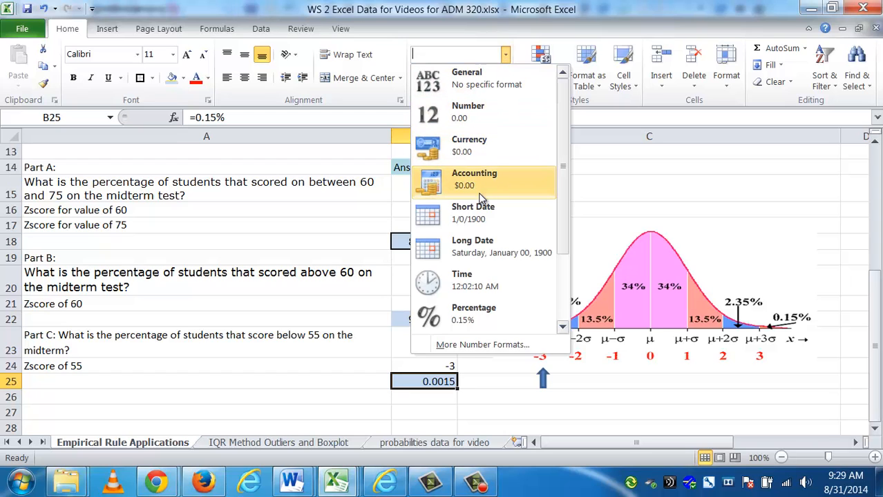
pyautogui.click(472, 313)
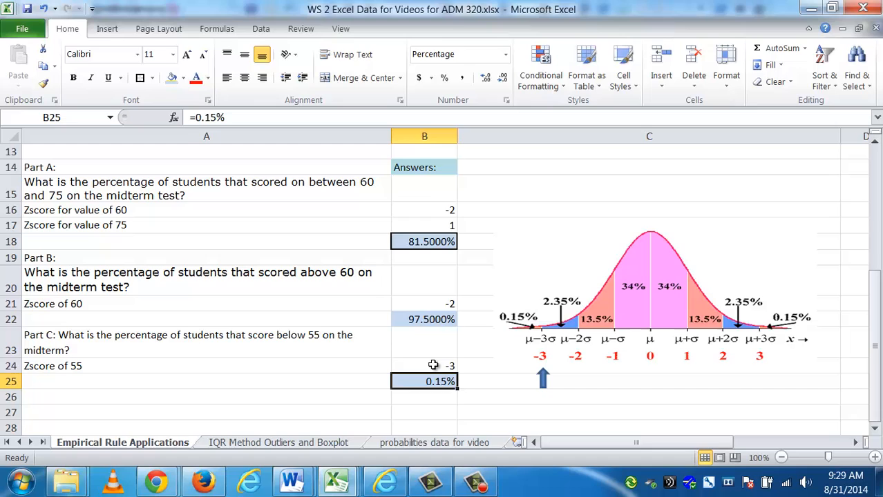
pyautogui.moveTo(607, 381)
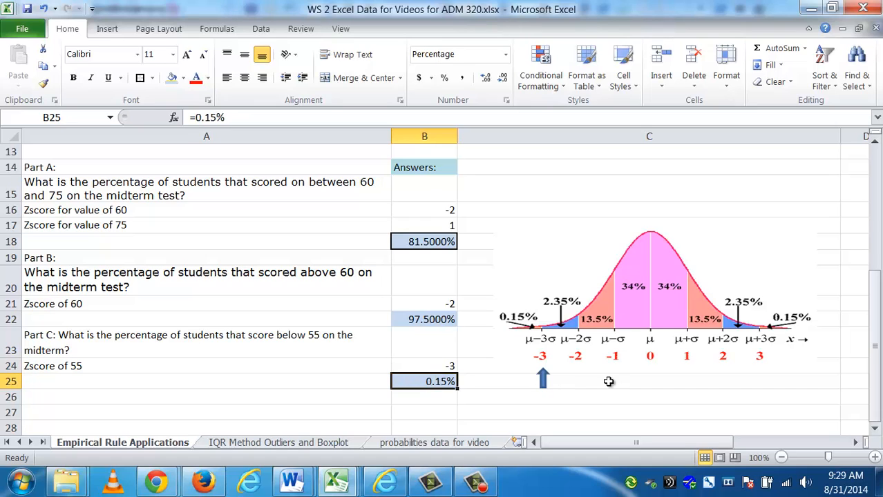
pyautogui.moveTo(627, 352)
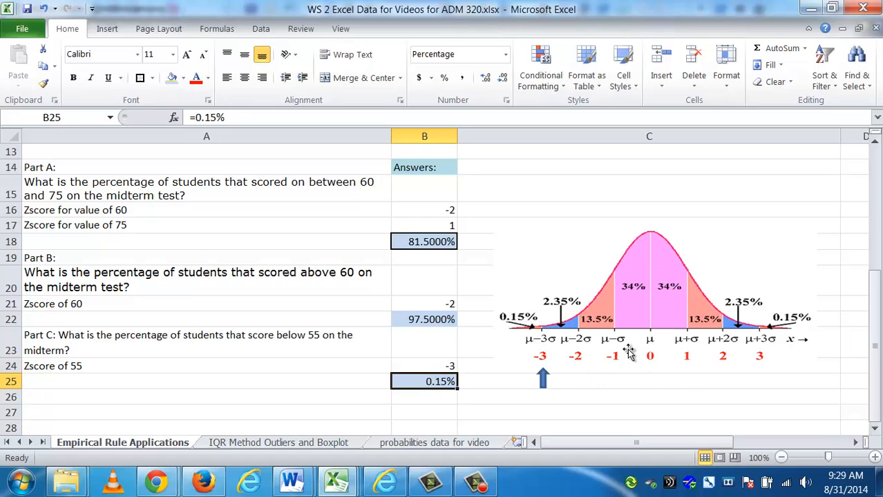
pyautogui.moveTo(611, 348)
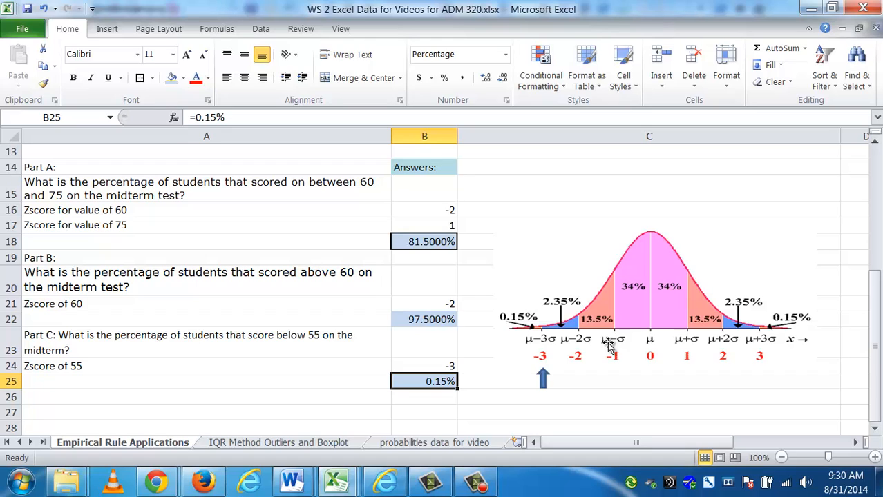
pyautogui.moveTo(486, 333)
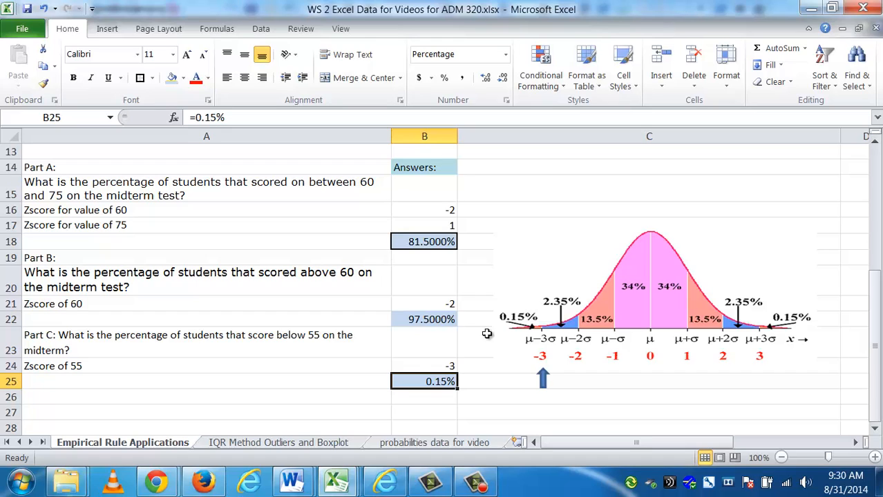
pyautogui.click(424, 304)
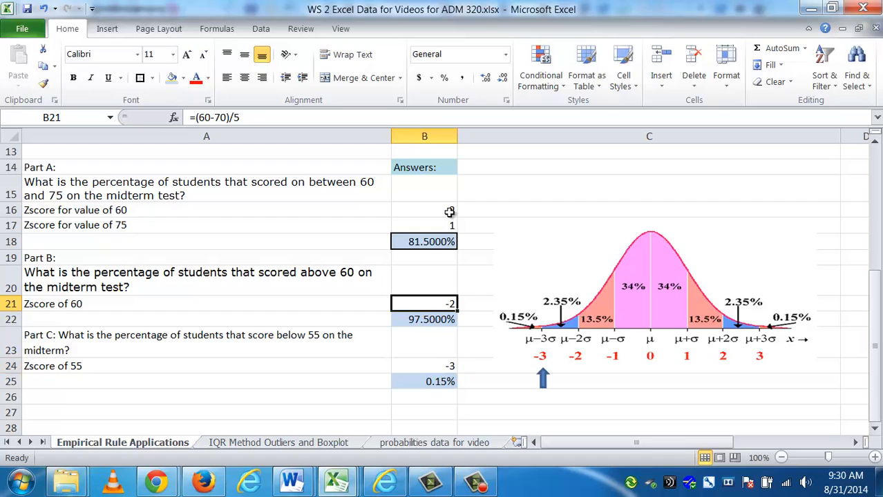
pyautogui.click(423, 209)
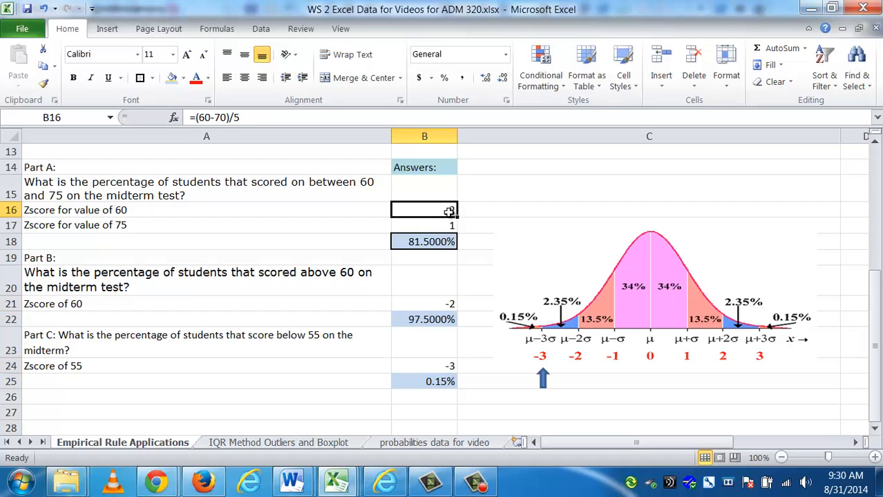